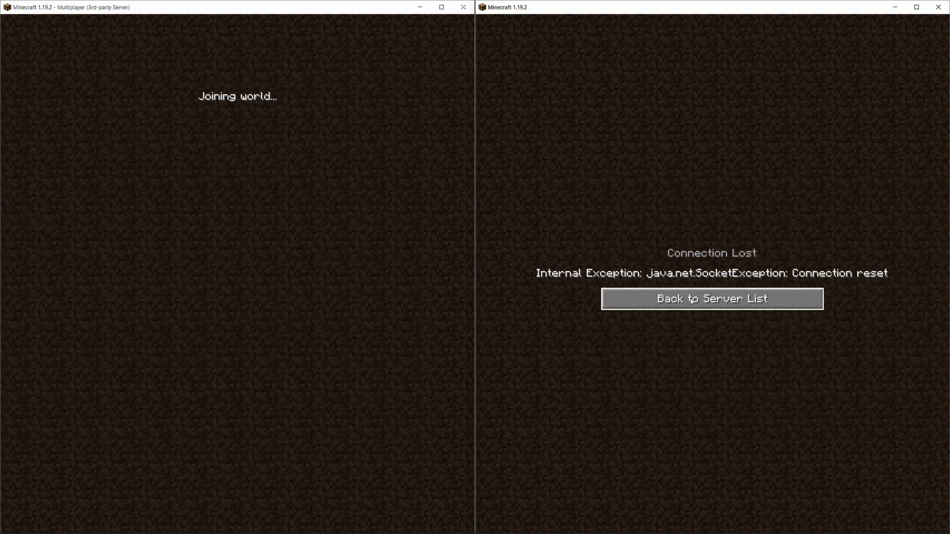
# Step: Rejoin the local server from the server list, resume play, then pause the game
pyautogui.click(711, 297)
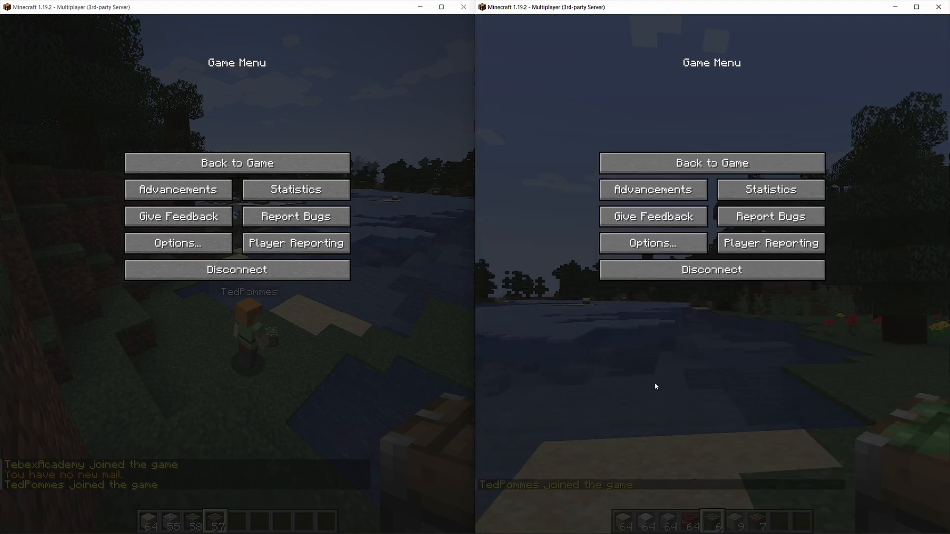
pyautogui.click(711, 162)
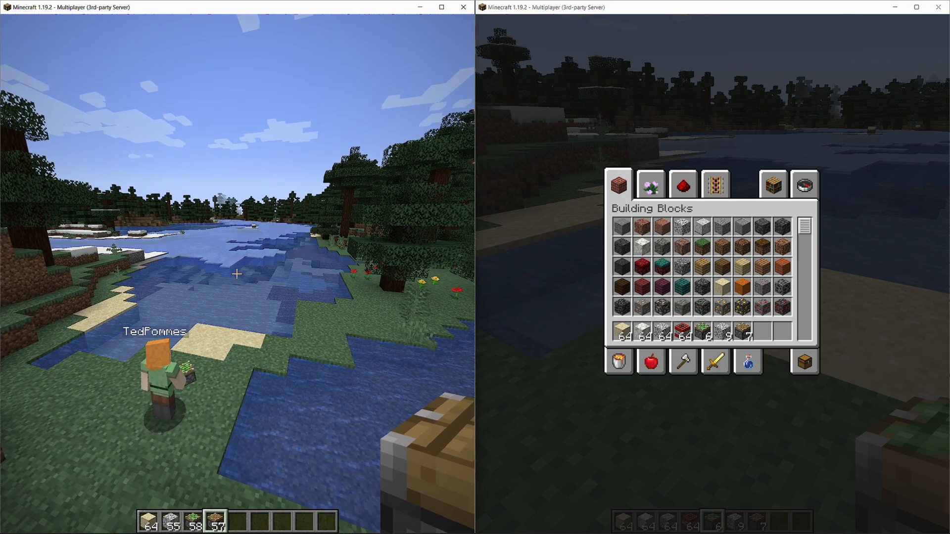
pyautogui.press('Escape')
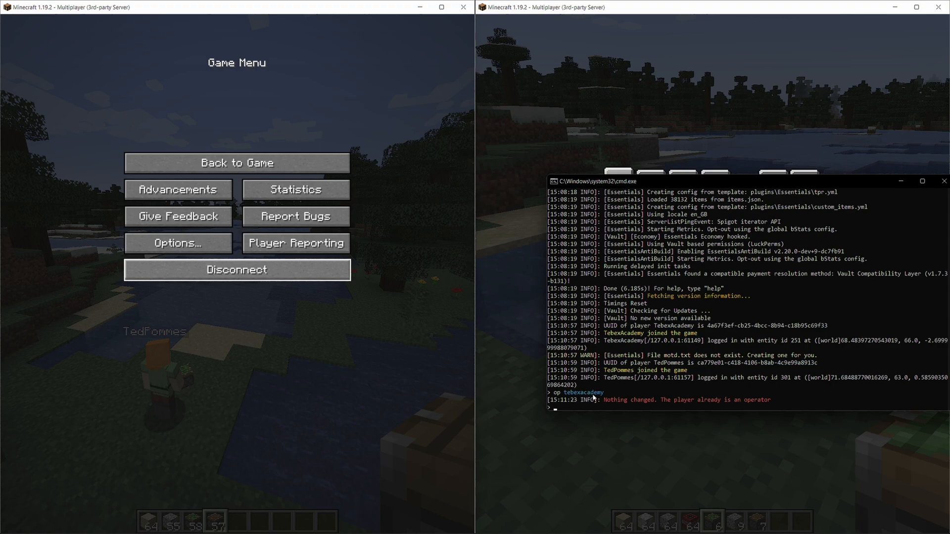
pyautogui.moveTo(684, 397)
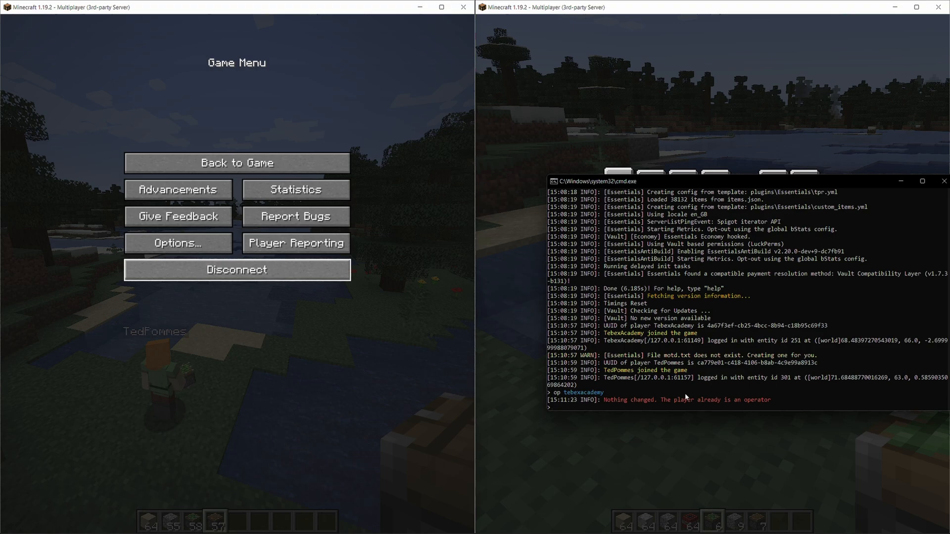
# Step: Open the /lp editor link from chat, confirm the website, and dismiss the connection notice
pyautogui.click(237, 162)
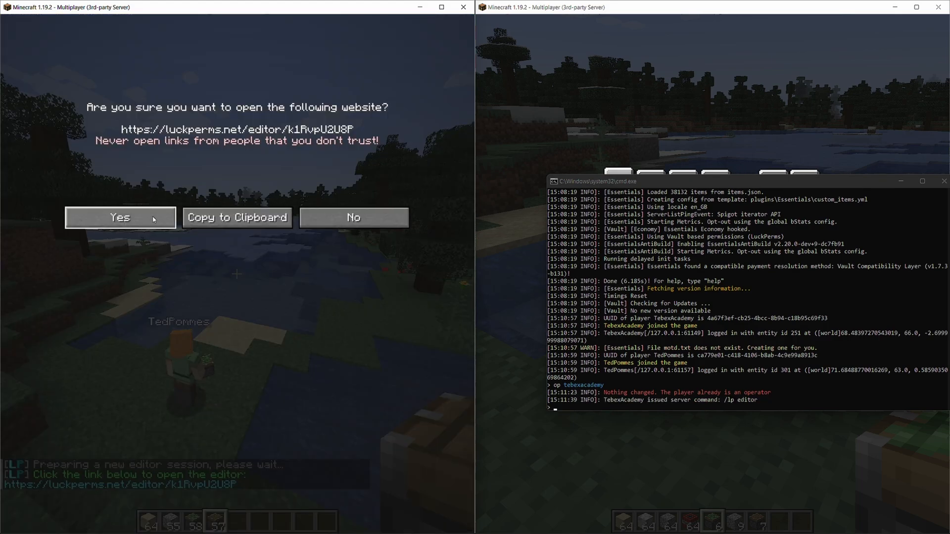
pyautogui.click(120, 216)
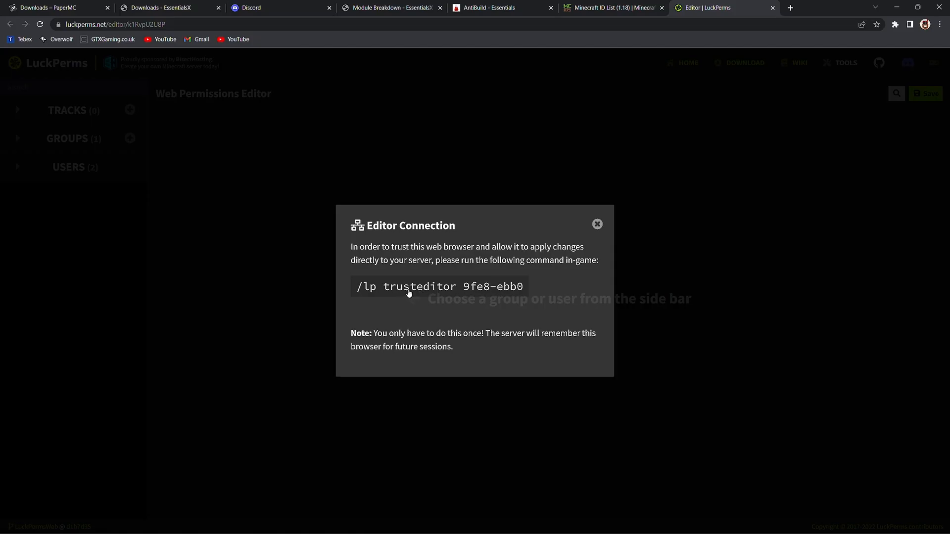
pyautogui.click(437, 286)
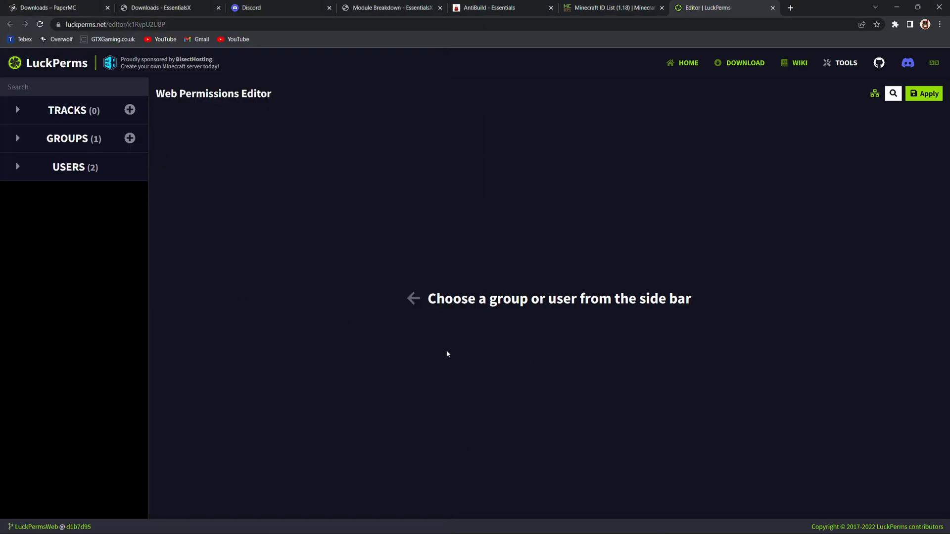
# Step: Read the Module Breakdown page, then AntiBuild's permission syntax and wildcard example
pyautogui.click(170, 7)
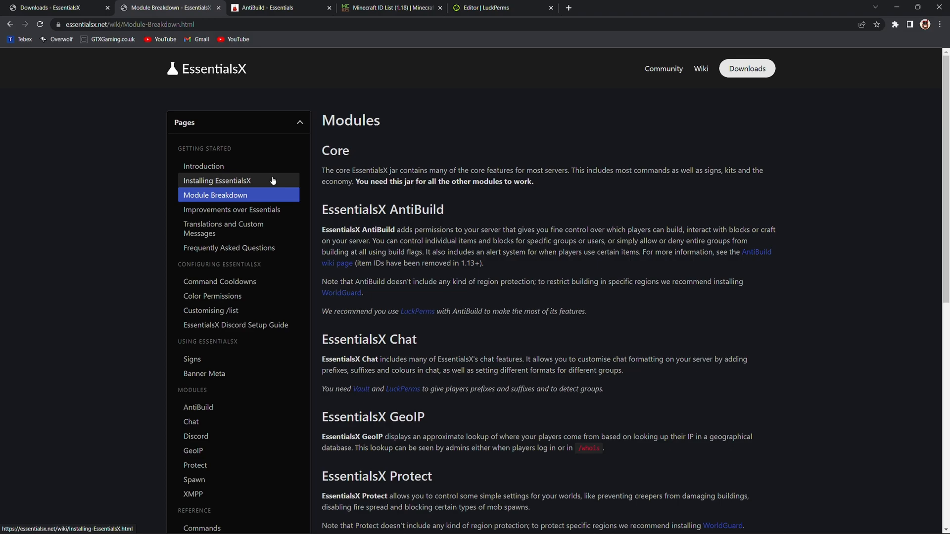
pyautogui.moveTo(378, 140)
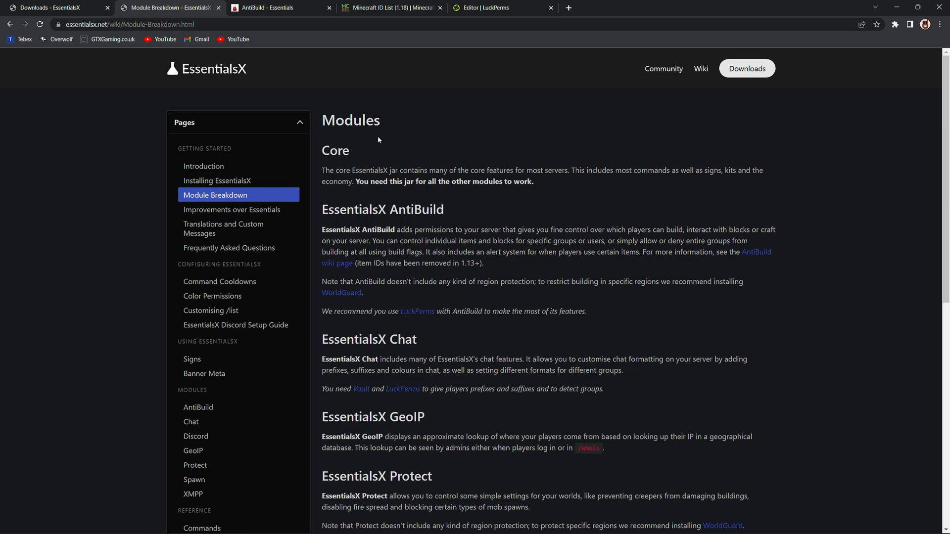
pyautogui.scroll(-3)
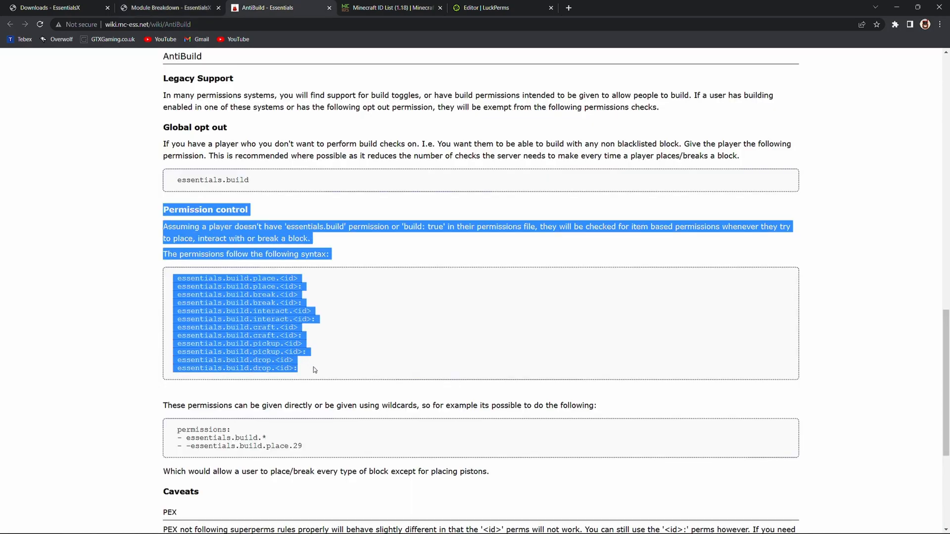
pyautogui.scroll(-3)
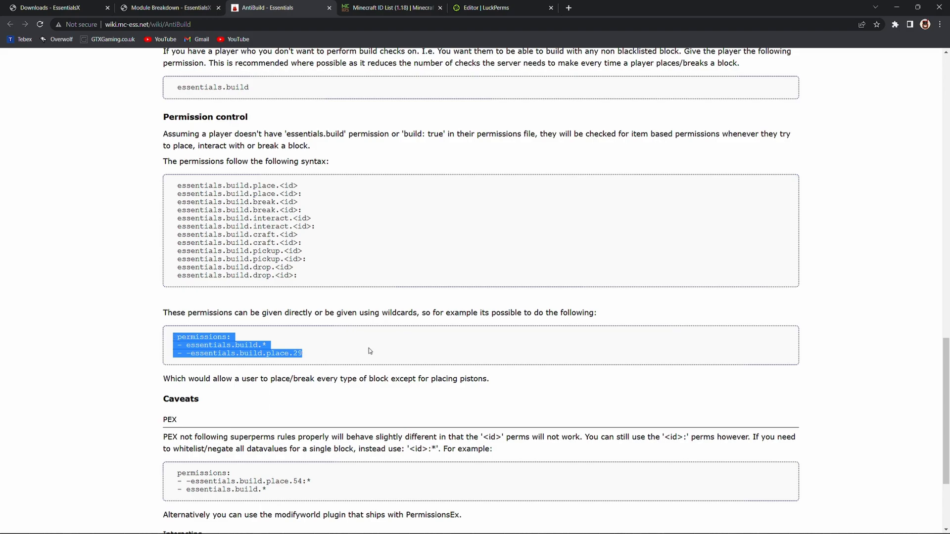
pyautogui.click(356, 354)
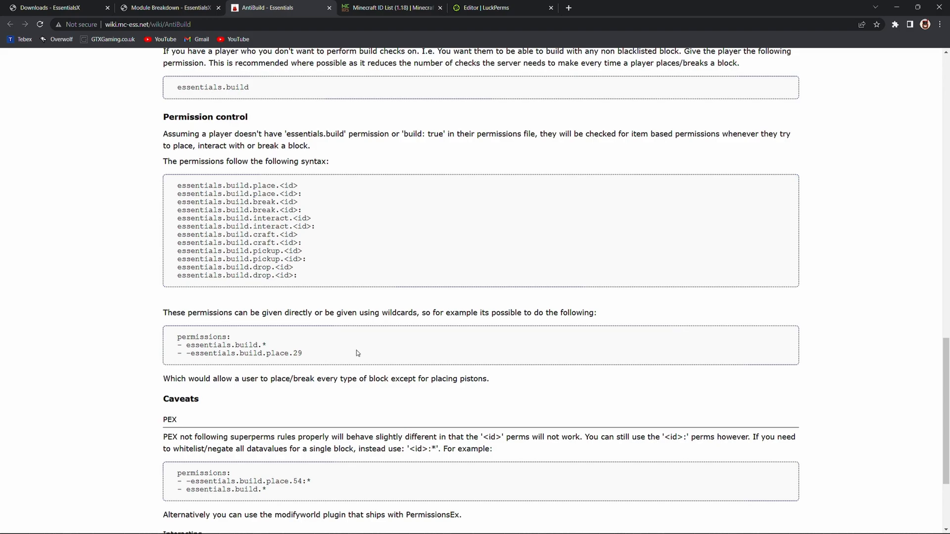
pyautogui.moveTo(308, 275)
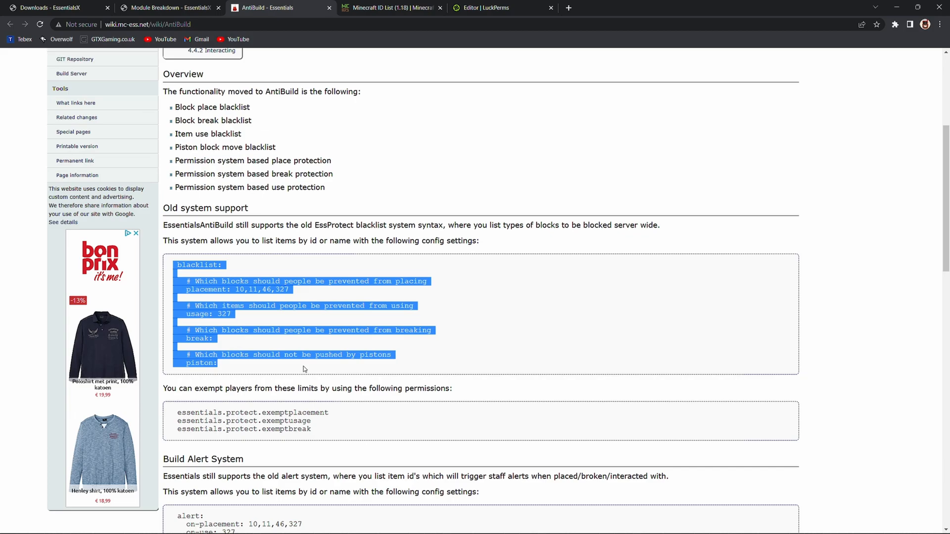
pyautogui.click(504, 305)
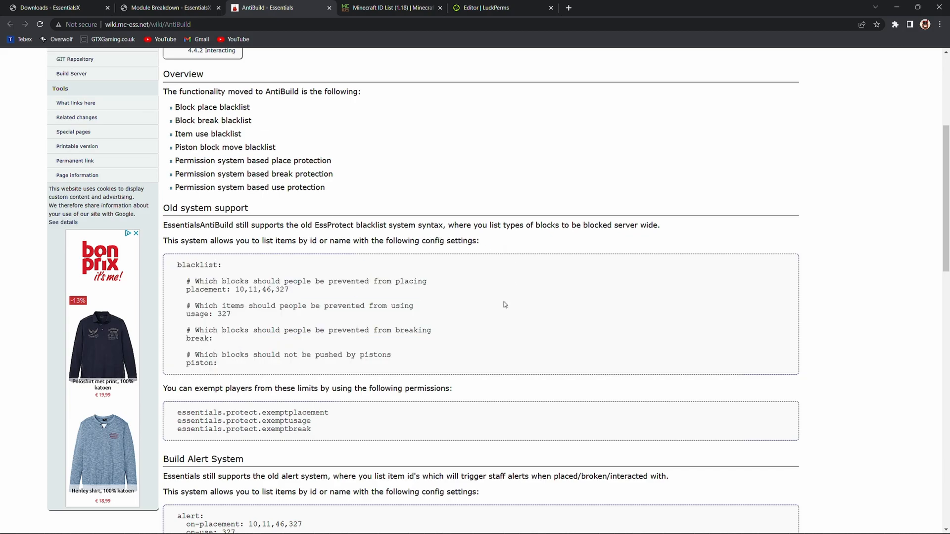
pyautogui.moveTo(415, 292)
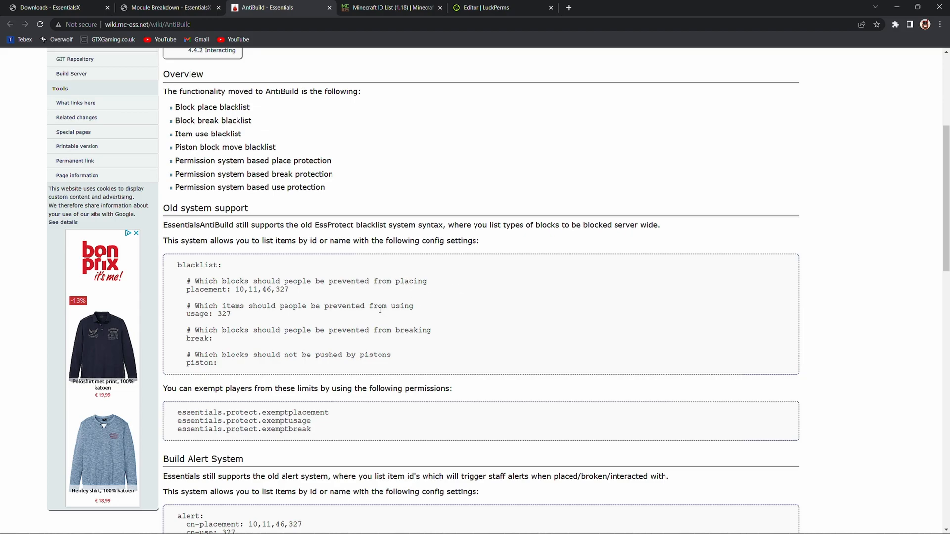
pyautogui.moveTo(390, 359)
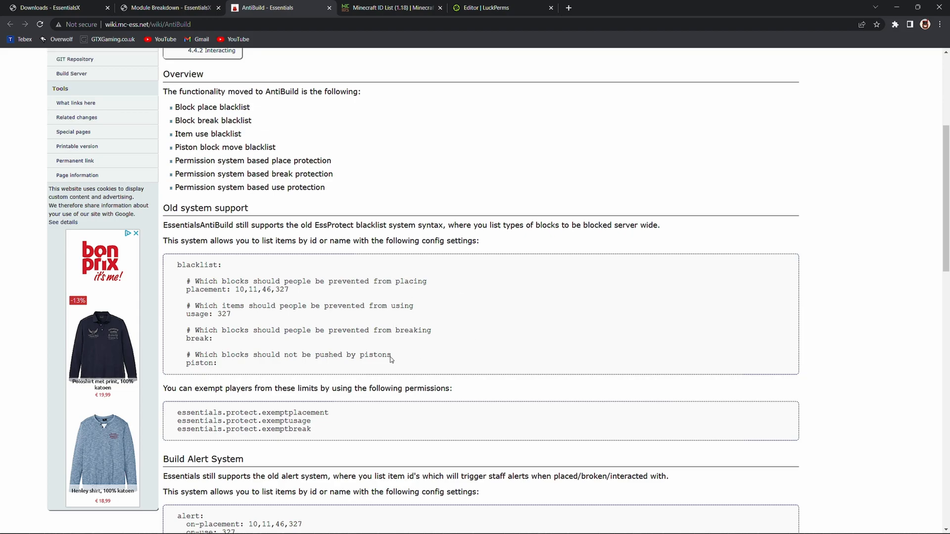
pyautogui.moveTo(248, 355)
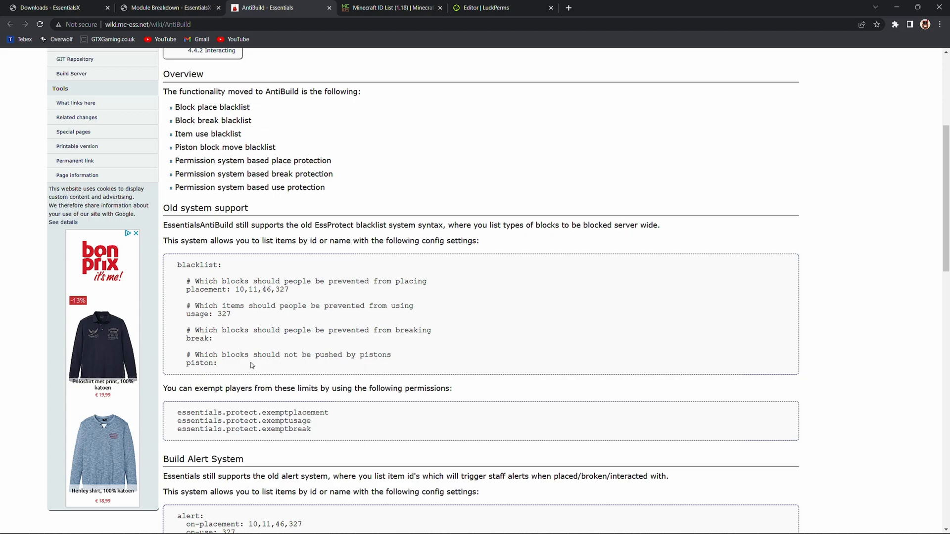
pyautogui.scroll(-3)
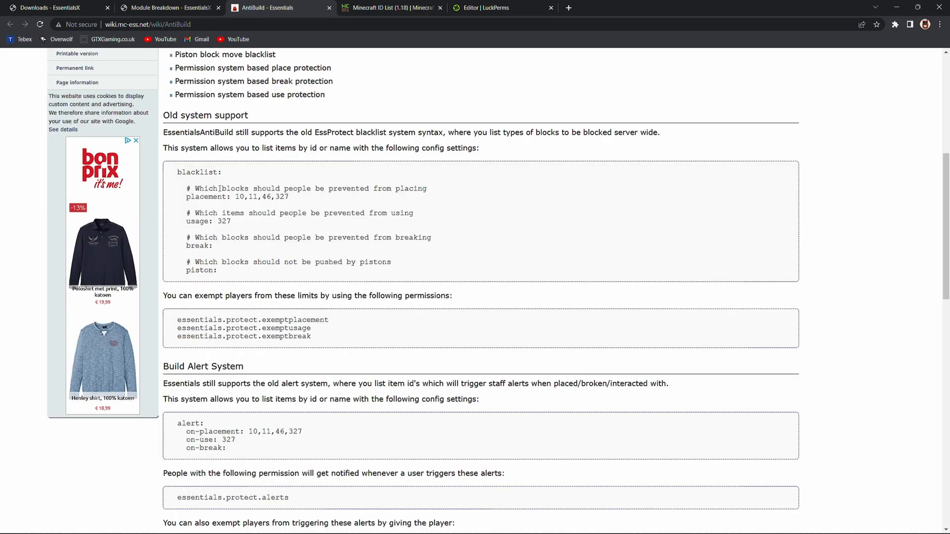
pyautogui.moveTo(176, 320); pyautogui.dragTo(310, 337)
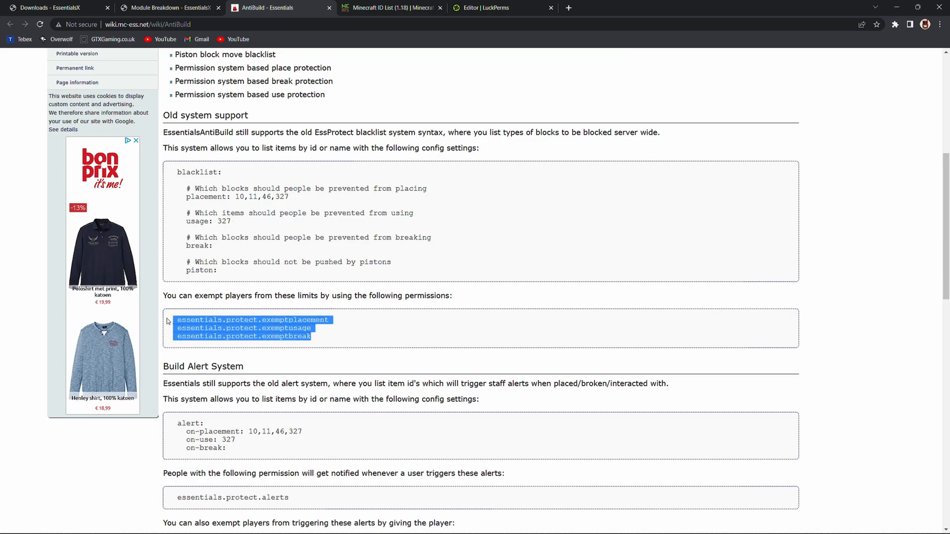
pyautogui.click(348, 337)
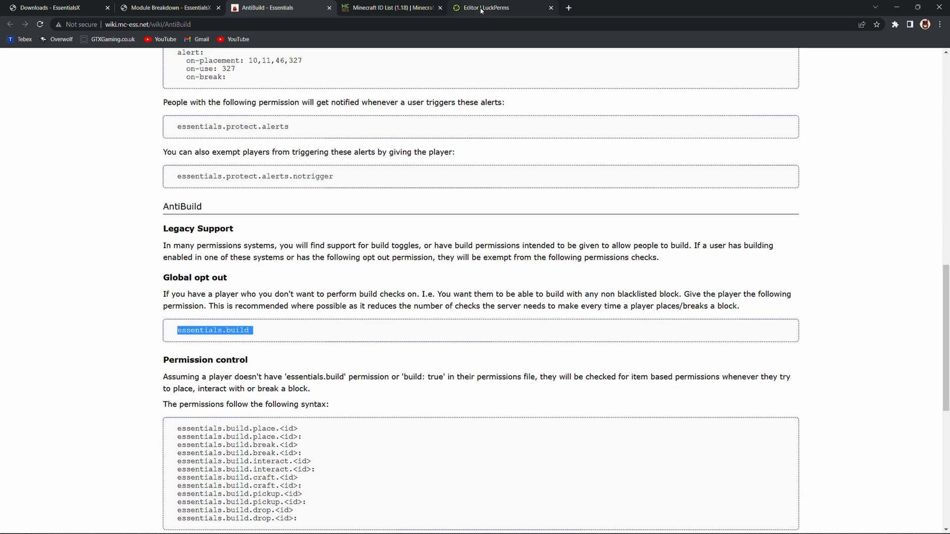
# Step: Add essentials.build to the default group's permissions in the LuckPerms editor
pyautogui.click(483, 8)
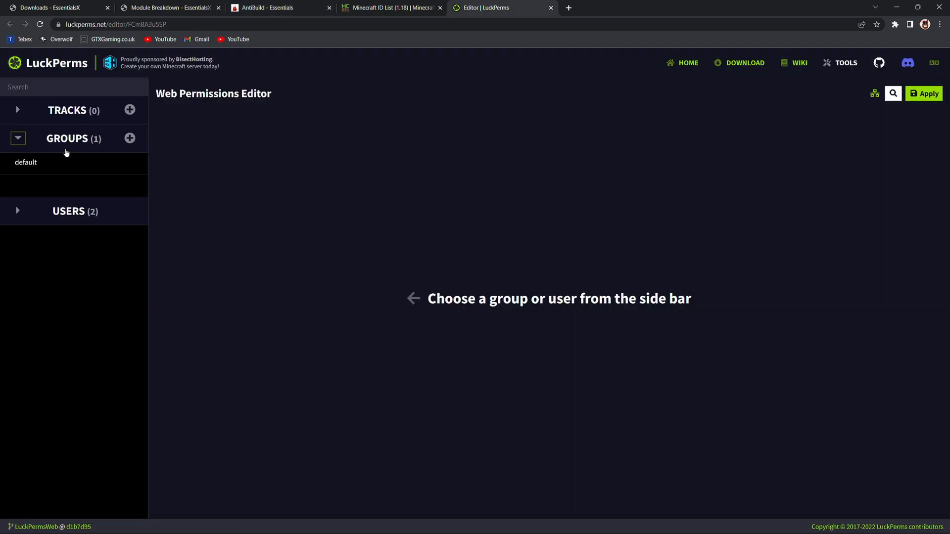
pyautogui.click(26, 161)
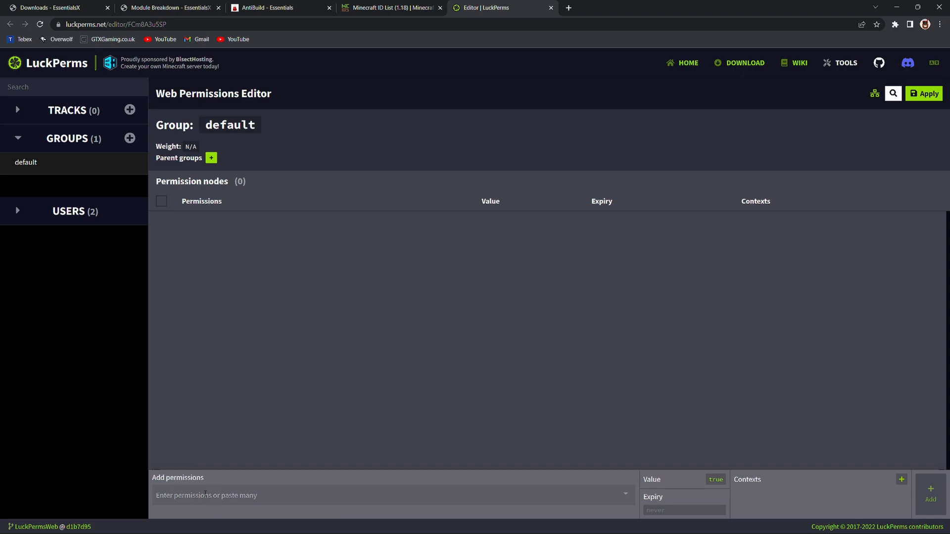
pyautogui.write('essentials.build')
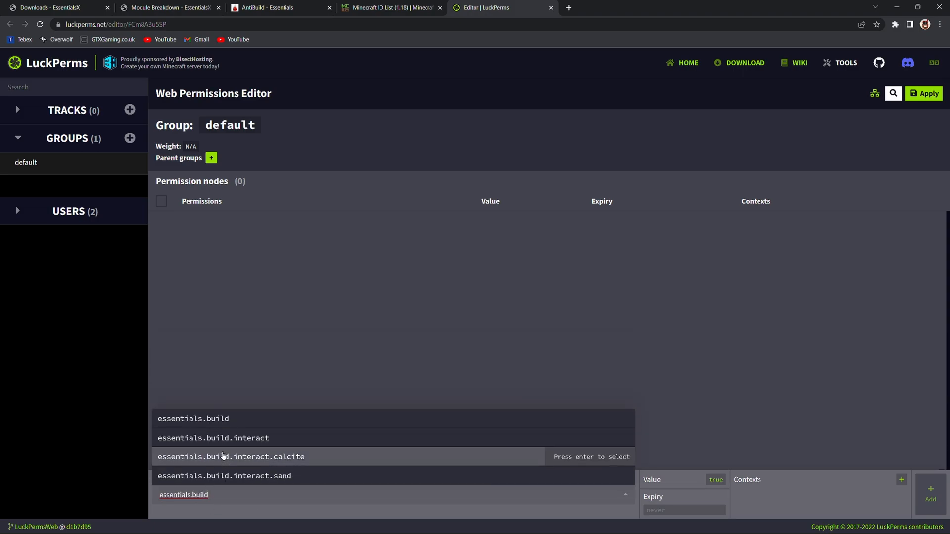
pyautogui.moveTo(210, 419)
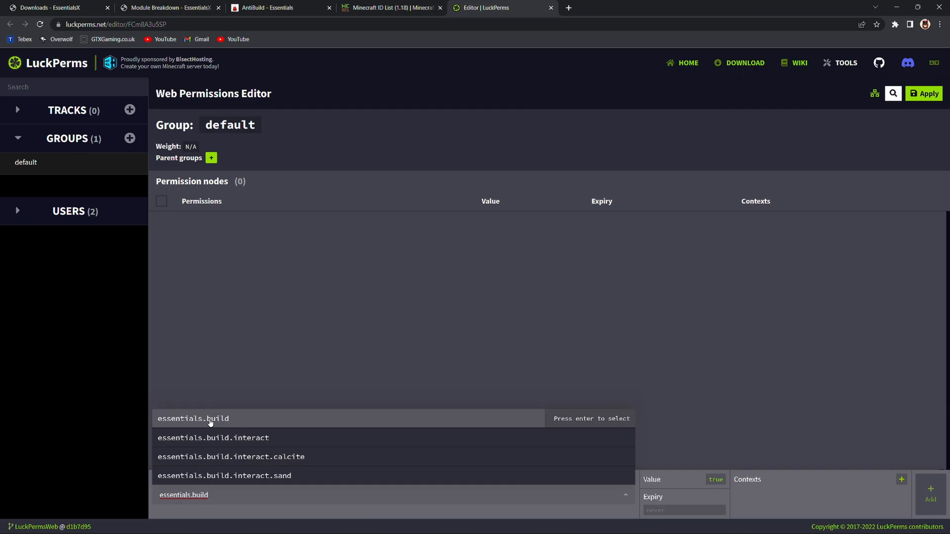
pyautogui.click(193, 418)
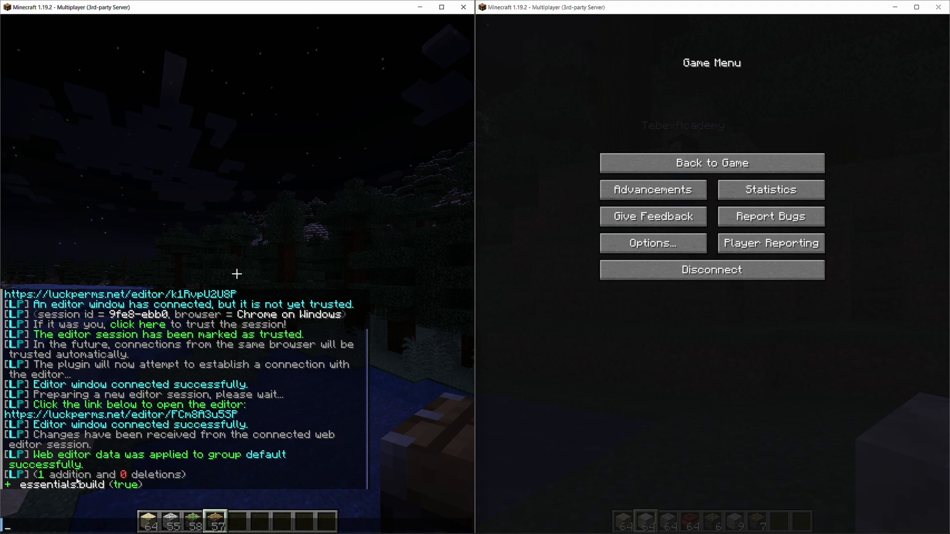
pyautogui.moveTo(357, 498)
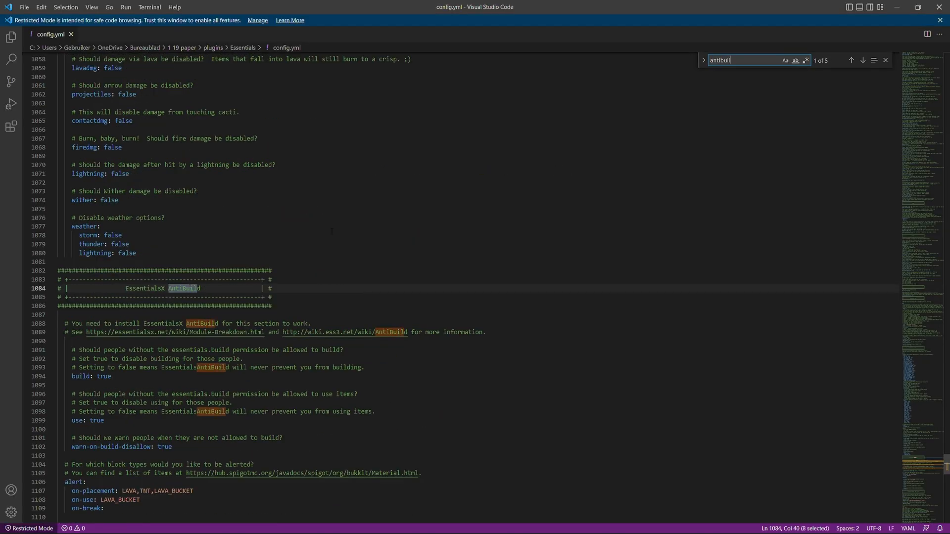
# Step: Edit config.yml's AntiBuild placement blacklist, selecting a block name among LAVA and LAVA_BUCKET
pyautogui.scroll(-3)
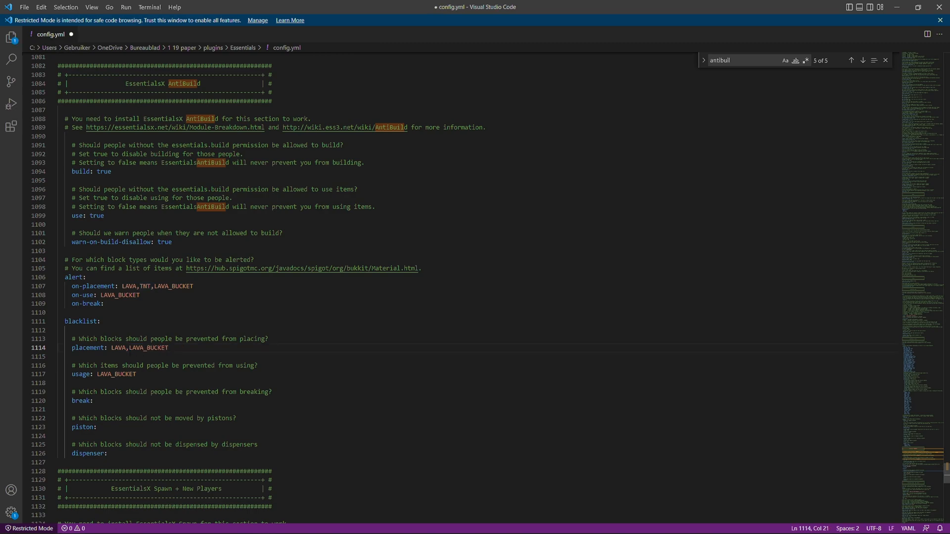
pyautogui.doubleClick(119, 348)
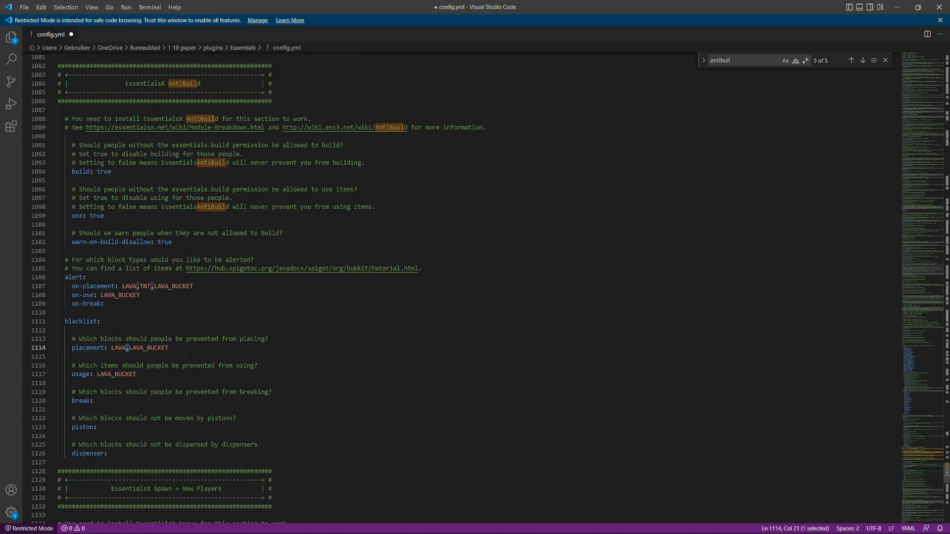
pyautogui.click(24, 7)
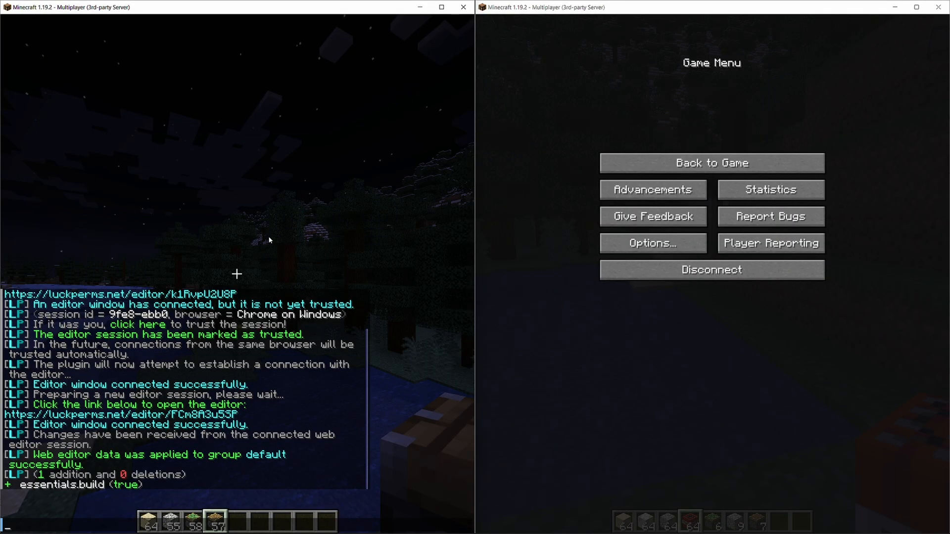
# Step: Run /essentials and test placing TNT, sand and calcite while watching chat
pyautogui.write('/essentials')
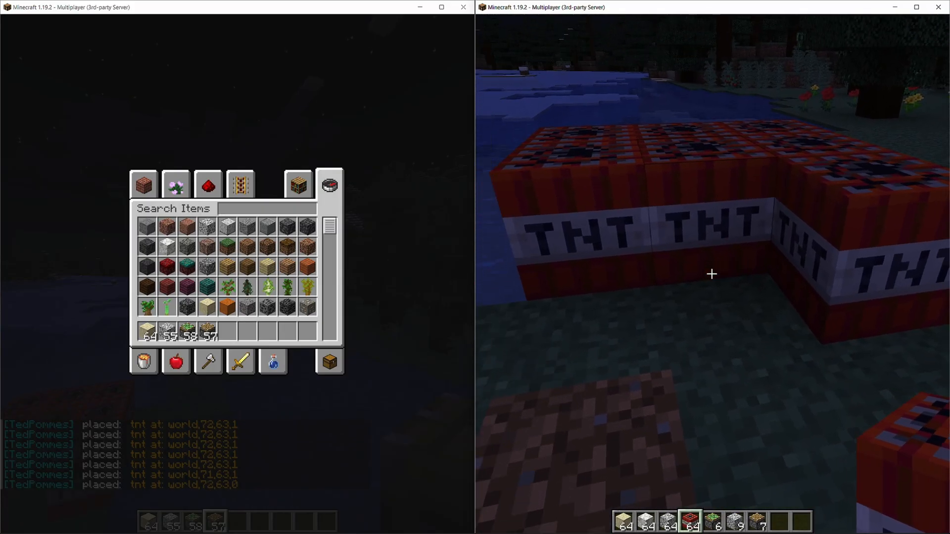
pyautogui.press('Escape')
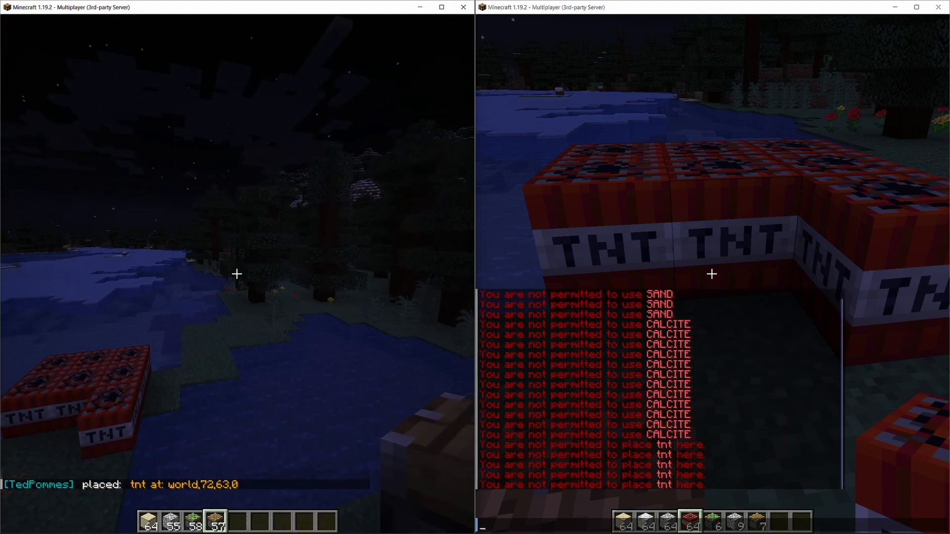
pyautogui.press('Escape')
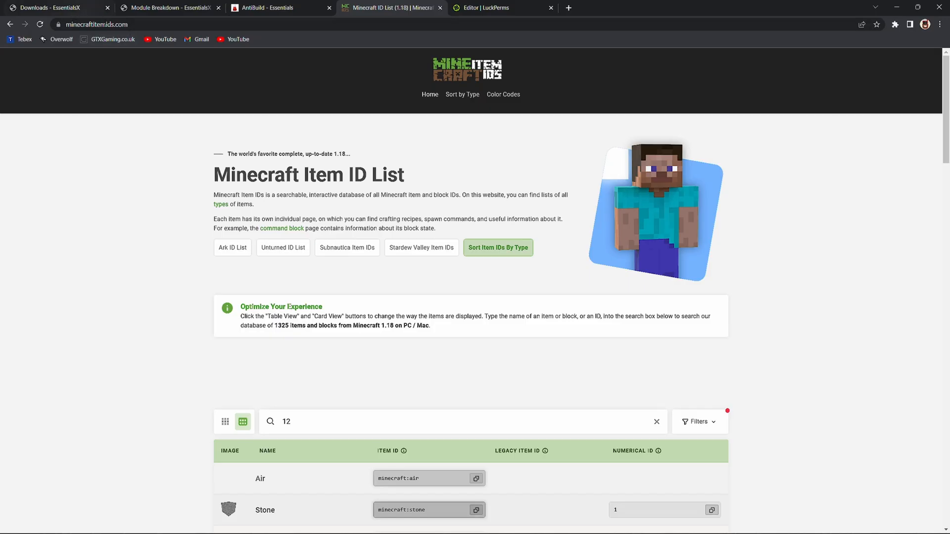
# Step: Find Sand as item ID 12 (minecraft:sand), then scroll the AntiBuild wiki page
pyautogui.scroll(-3)
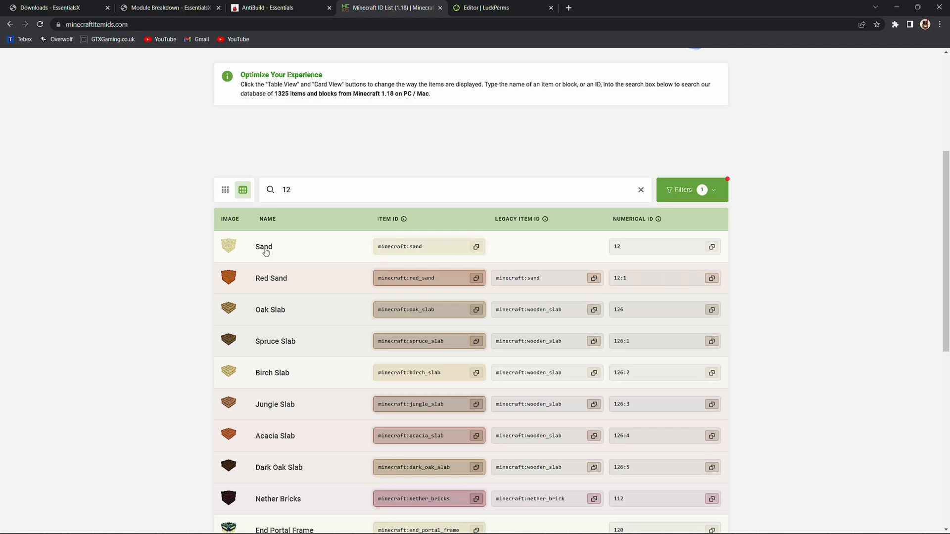
pyautogui.moveTo(291, 256)
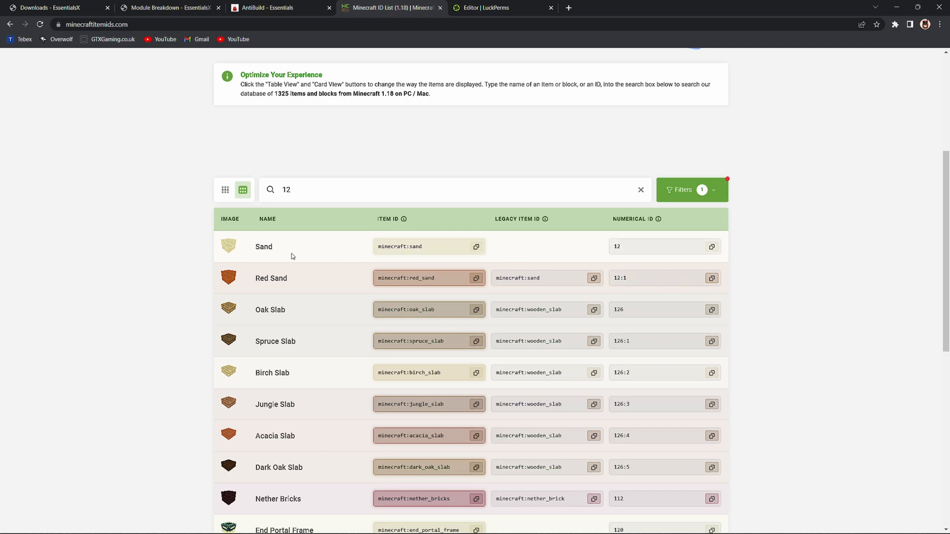
pyautogui.moveTo(429, 298)
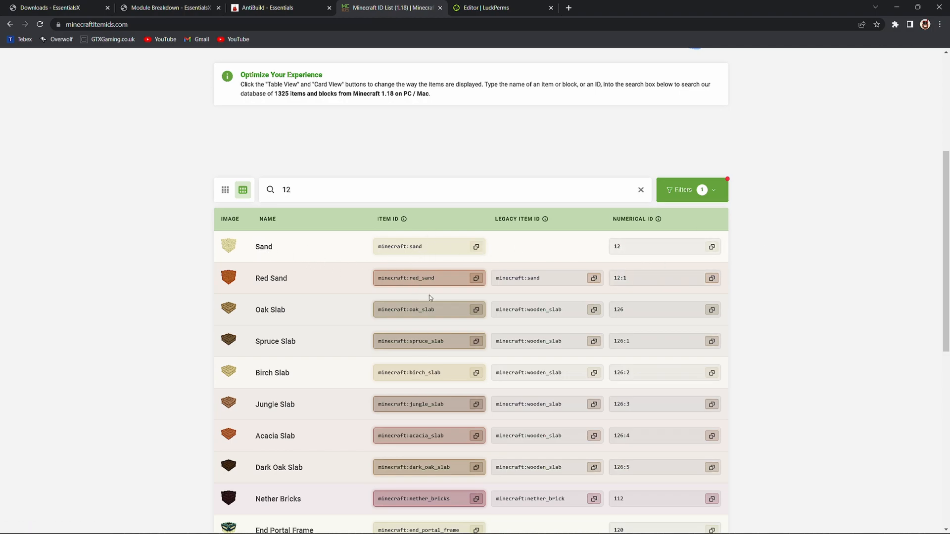
pyautogui.click(272, 7)
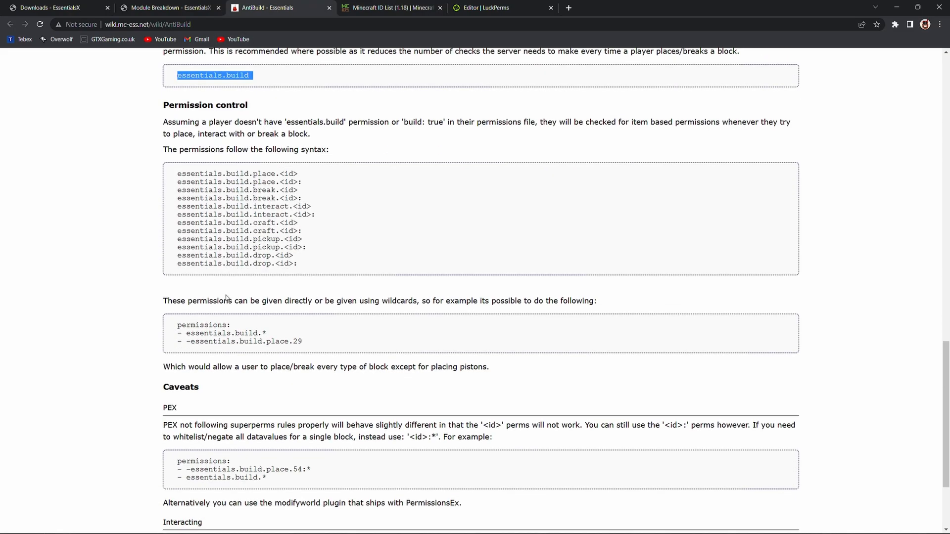
pyautogui.scroll(-3)
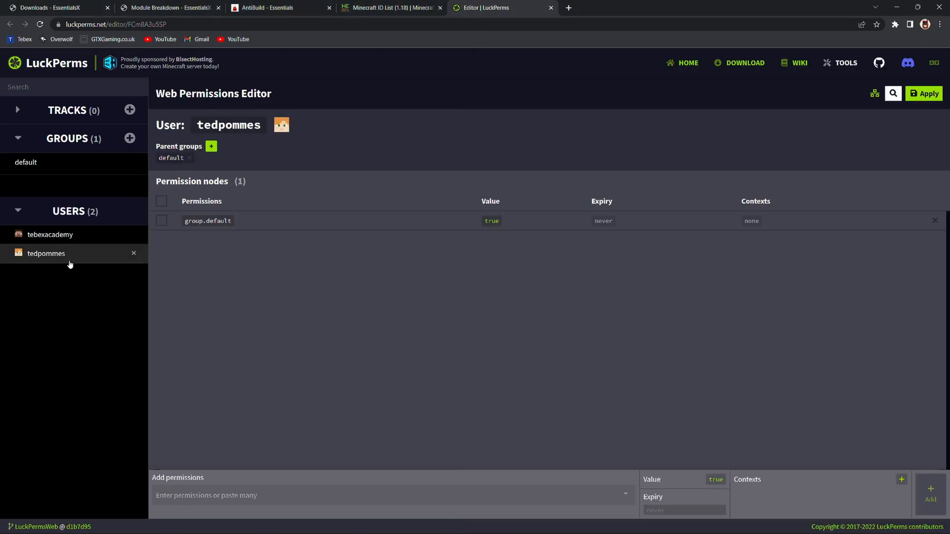
# Step: Select essentials.protect.exemptplacement on the AntiBuild wiki and return to the LuckPerms editor
pyautogui.click(278, 8)
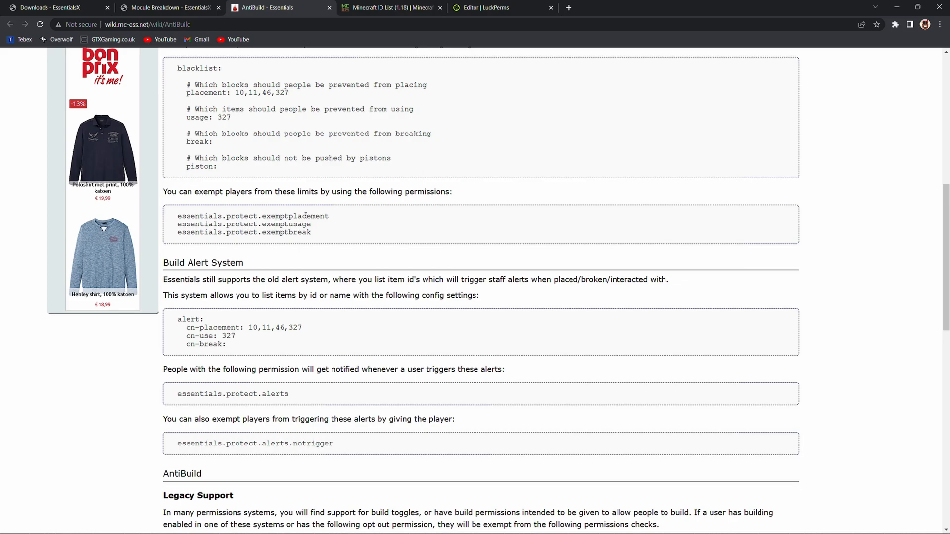
pyautogui.moveTo(321, 232)
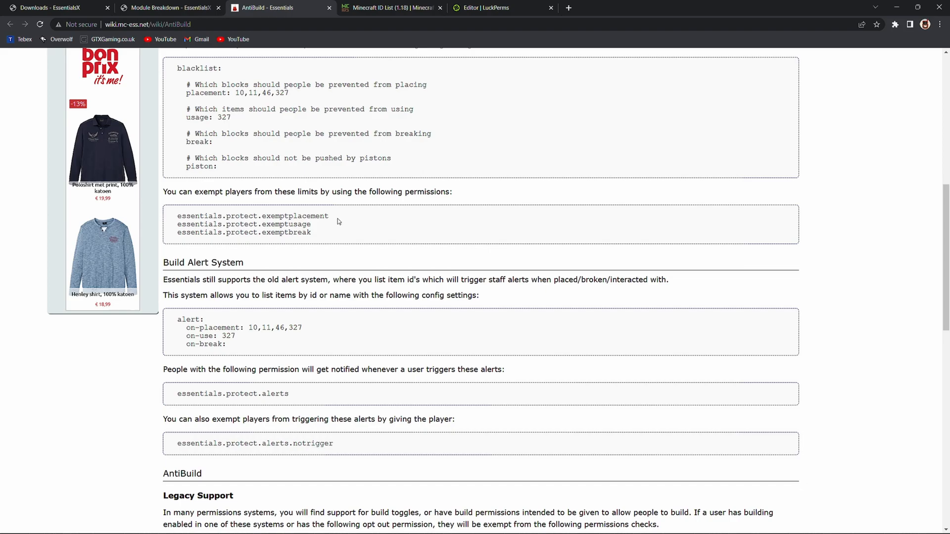
pyautogui.doubleClick(253, 216)
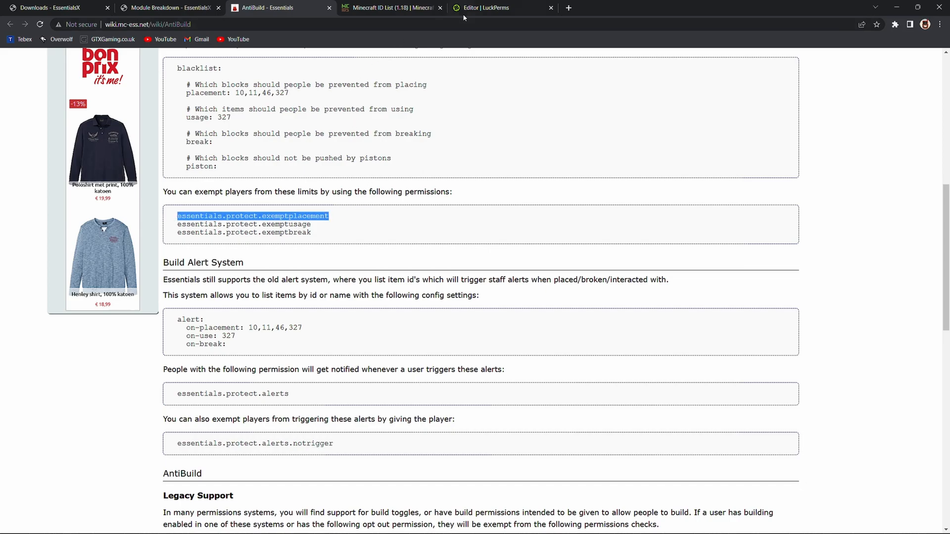
pyautogui.click(503, 7)
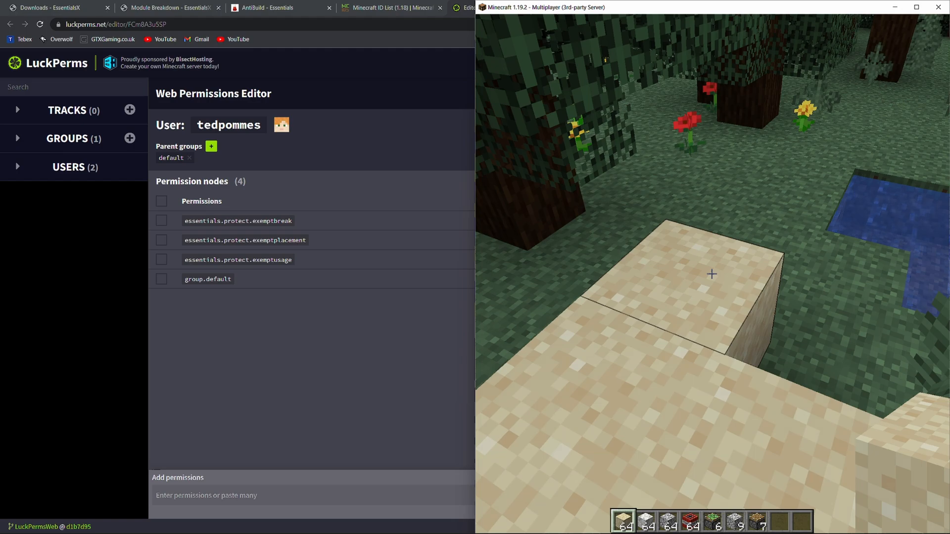
# Step: Create a LuckPerms group named vip and close the creation form
pyautogui.click(130, 138)
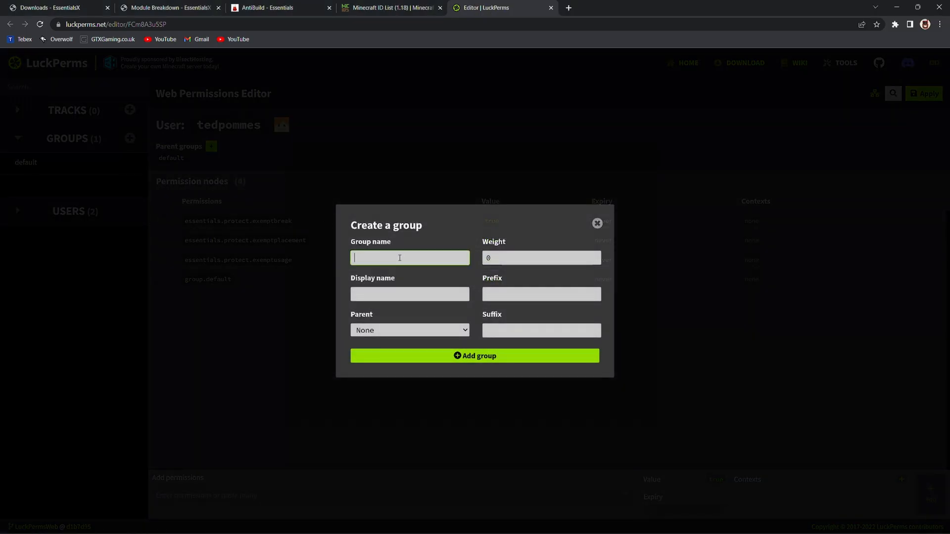
pyautogui.write('vip')
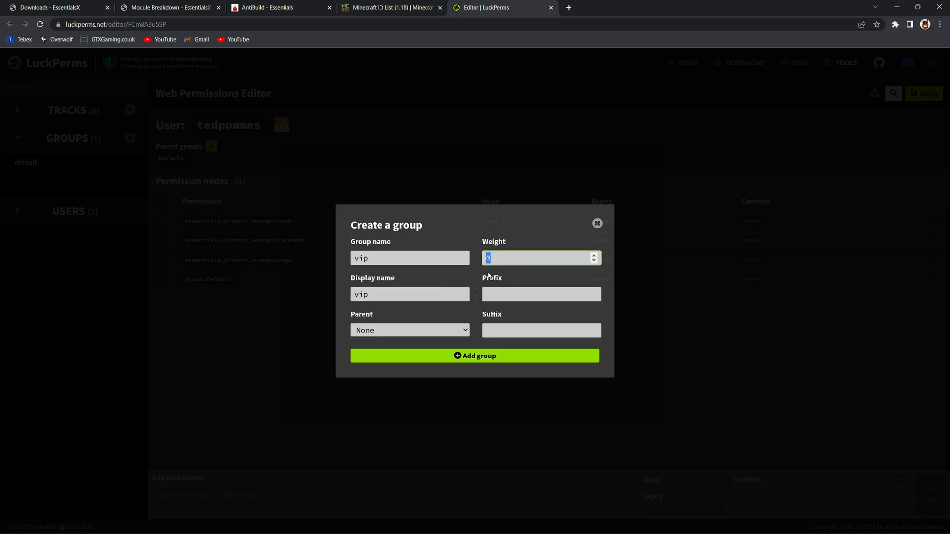
pyautogui.click(474, 356)
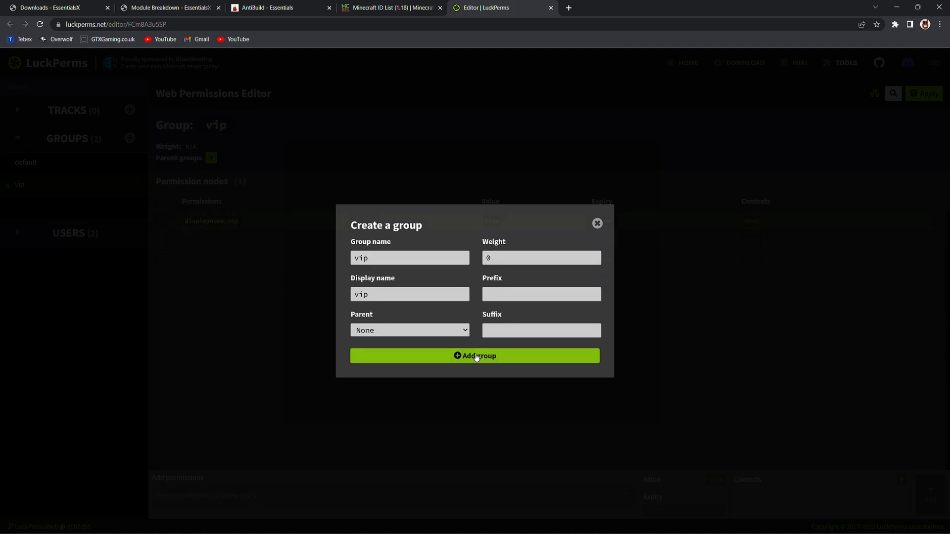
pyautogui.click(474, 356)
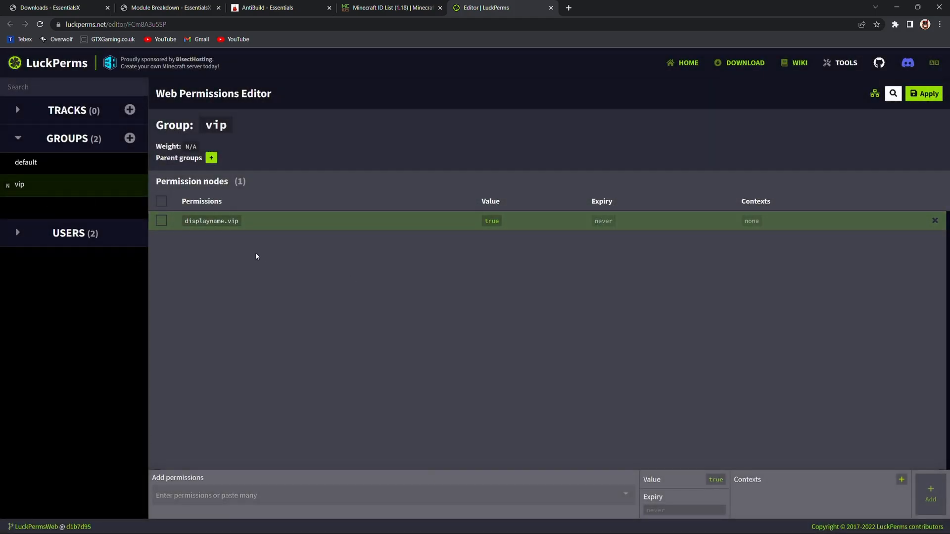
pyautogui.moveTo(225, 348)
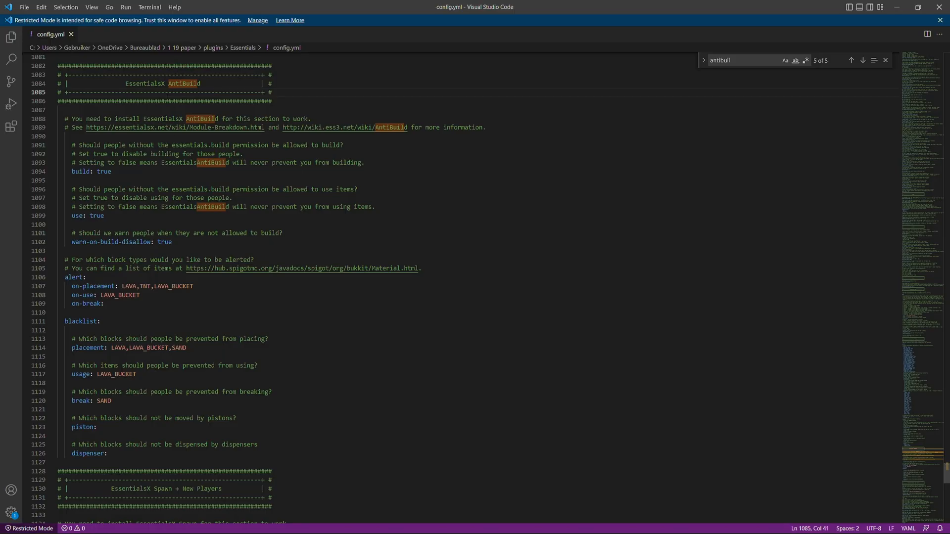
# Step: Select block names in config.yml's AntiBuild alert on-placement list
pyautogui.doubleClick(128, 286)
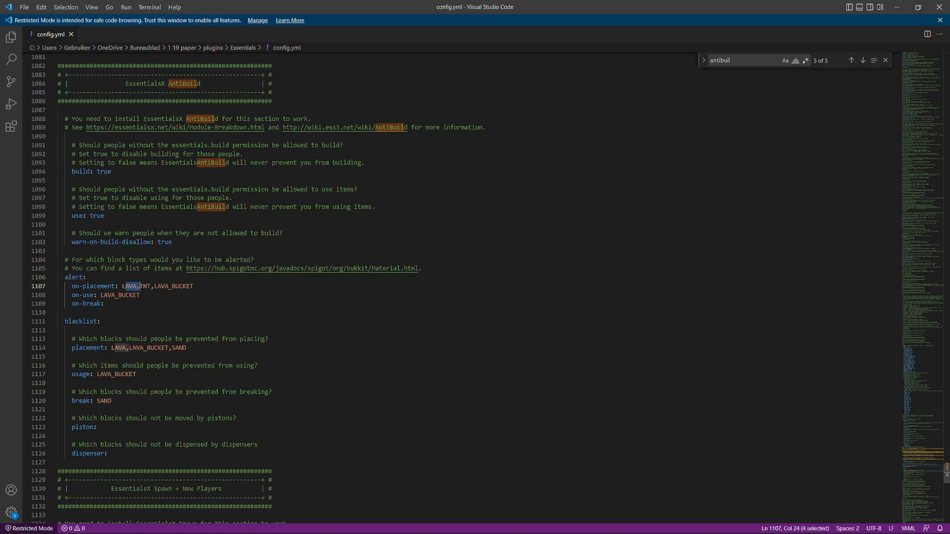
pyautogui.moveTo(154, 286); pyautogui.dragTo(194, 286)
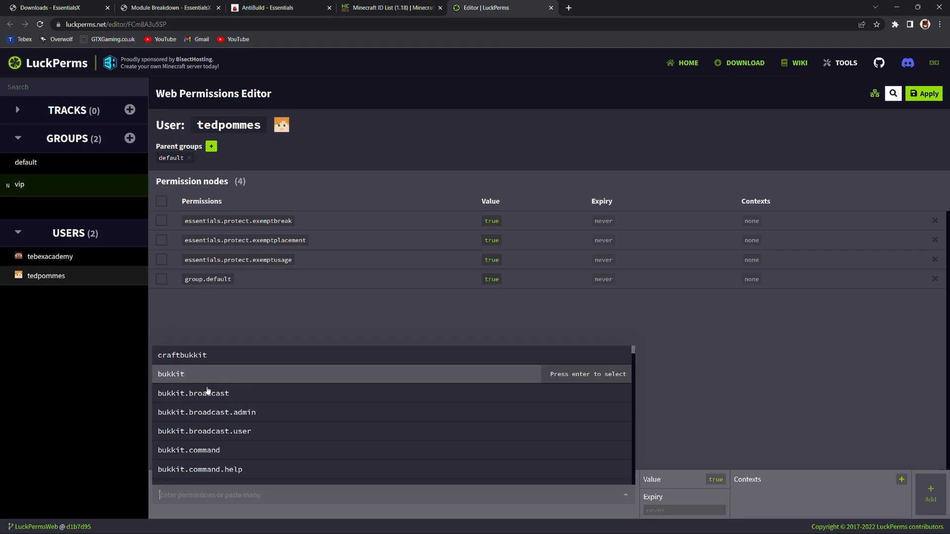
# Step: Add the essentials.protect.alerts.notrigger permission to the player in LuckPerms
pyautogui.write('essentials.protect.alerts.notrigger')
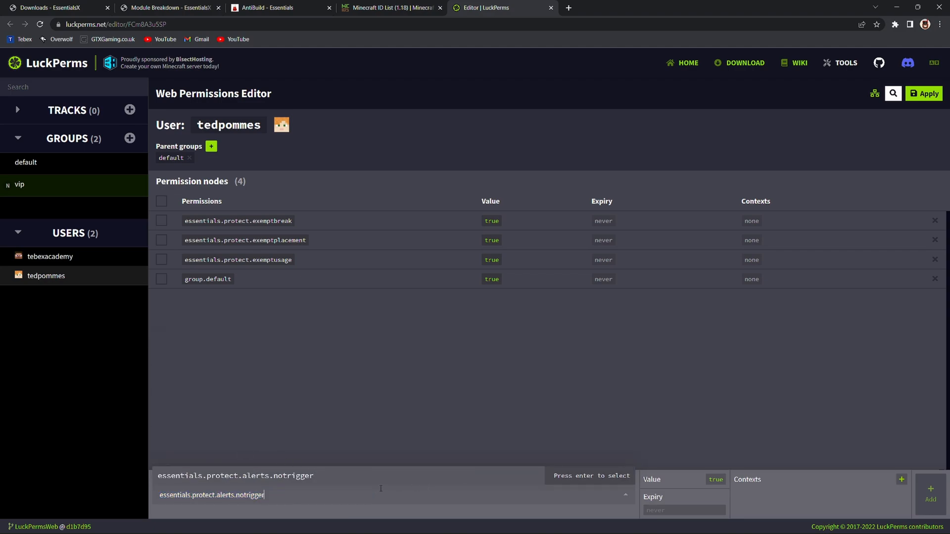
pyautogui.press('enter')
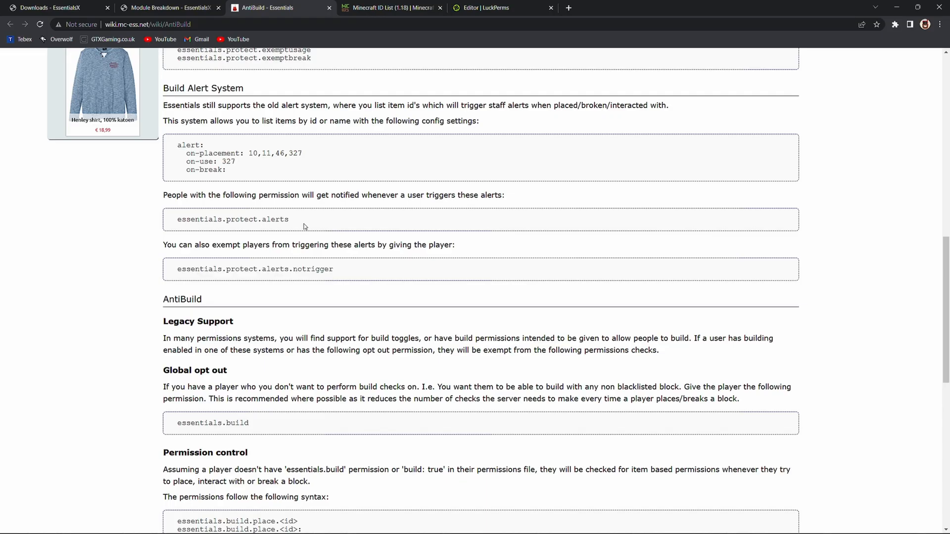
# Step: Review the essentials.protect.alerts permission and the config.yml AntiBuild alert settings
pyautogui.doubleClick(231, 220)
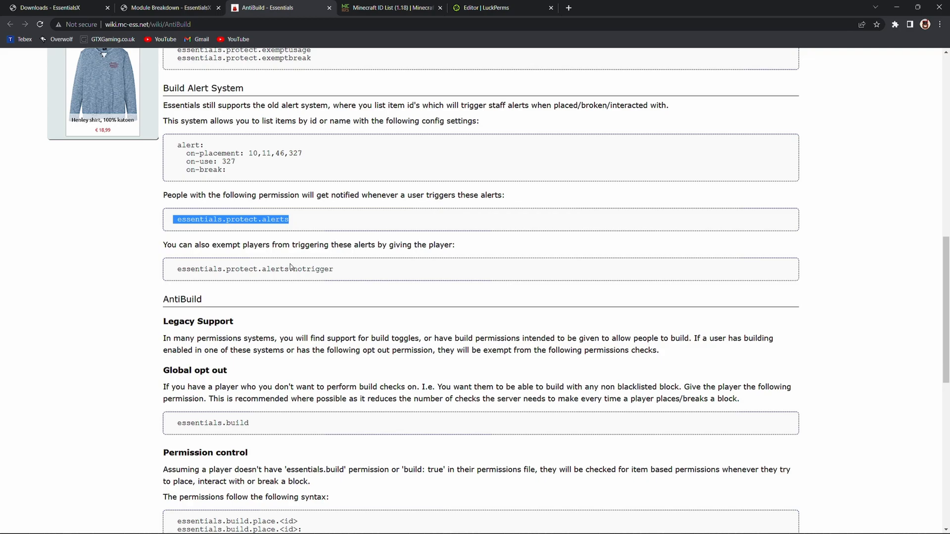
pyautogui.scroll(3)
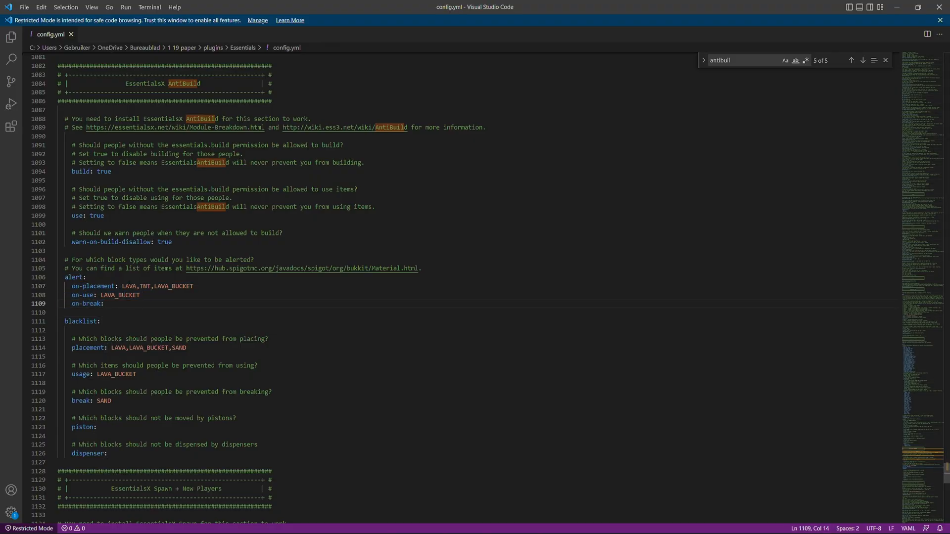
pyautogui.doubleClick(86, 303)
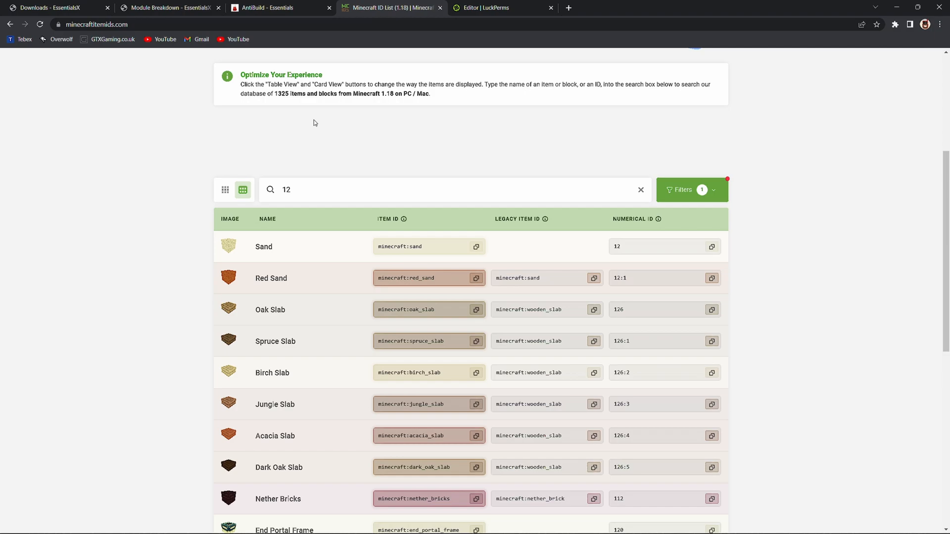
pyautogui.moveTo(349, 146)
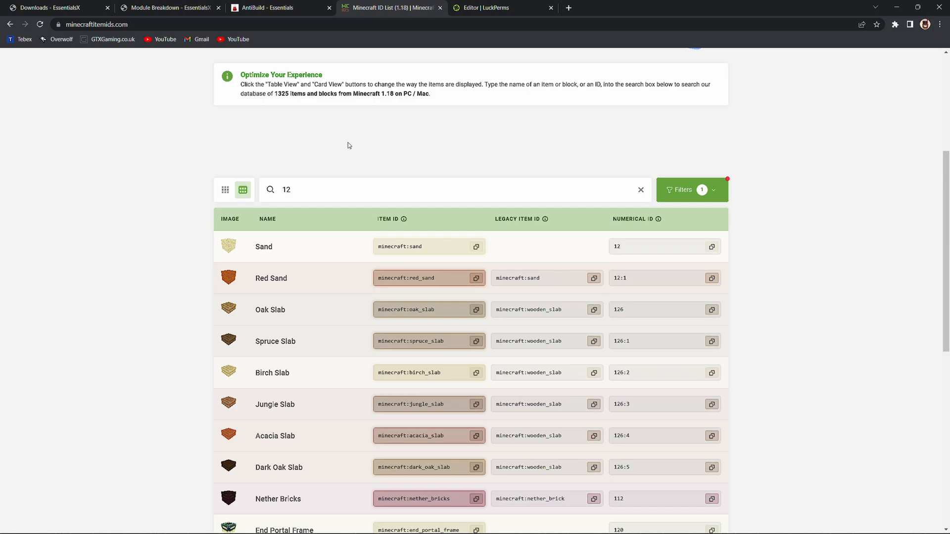
# Step: Compare the default and vip groups' permissions in the LuckPerms web editor
pyautogui.click(492, 7)
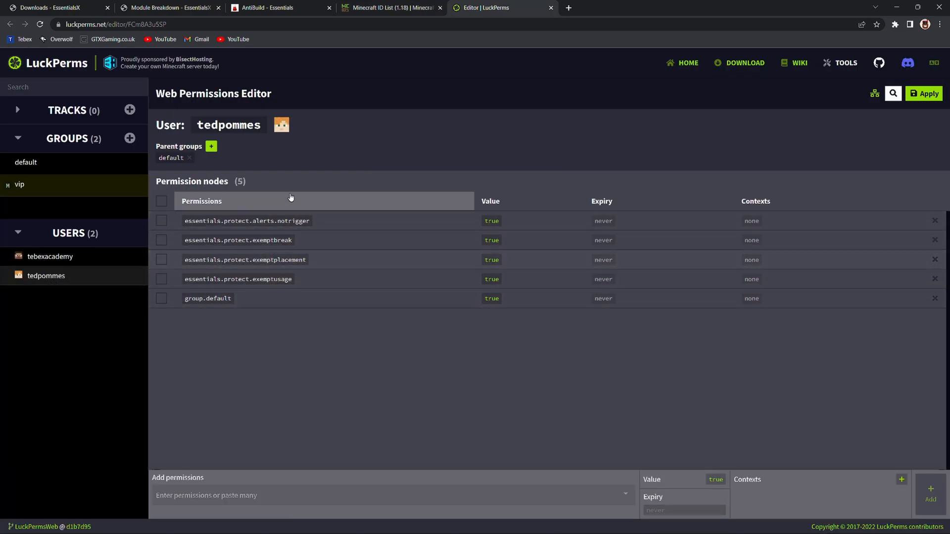
pyautogui.click(26, 162)
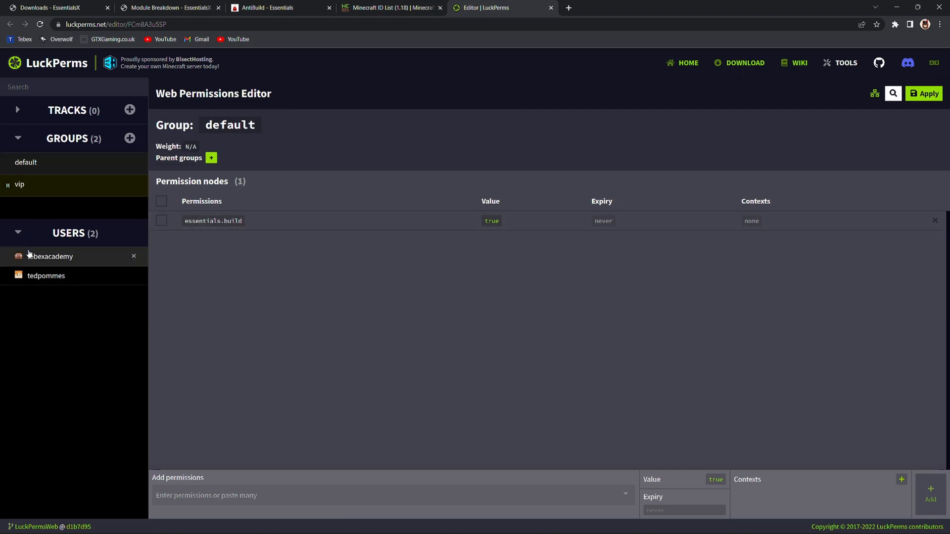
pyautogui.click(20, 184)
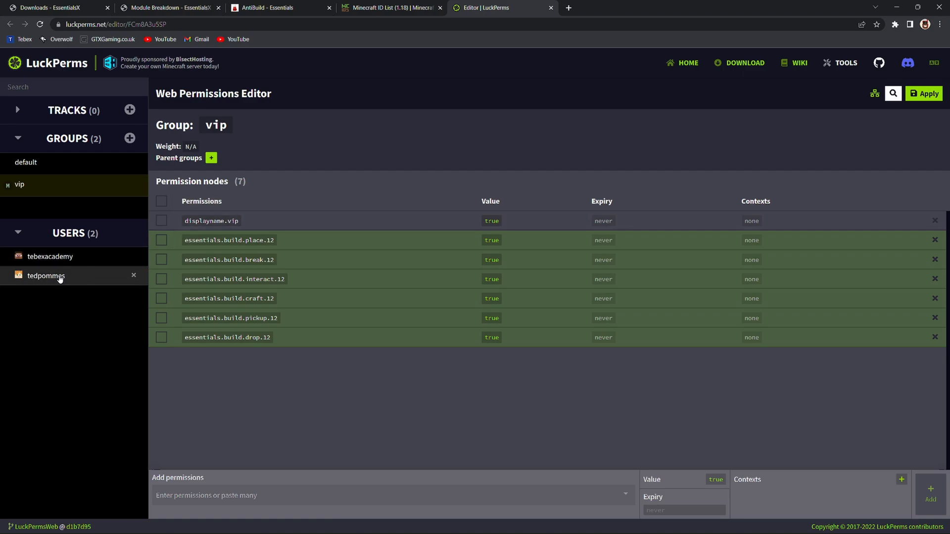
# Step: Remove the default group from the player, leaving only vip
pyautogui.click(46, 276)
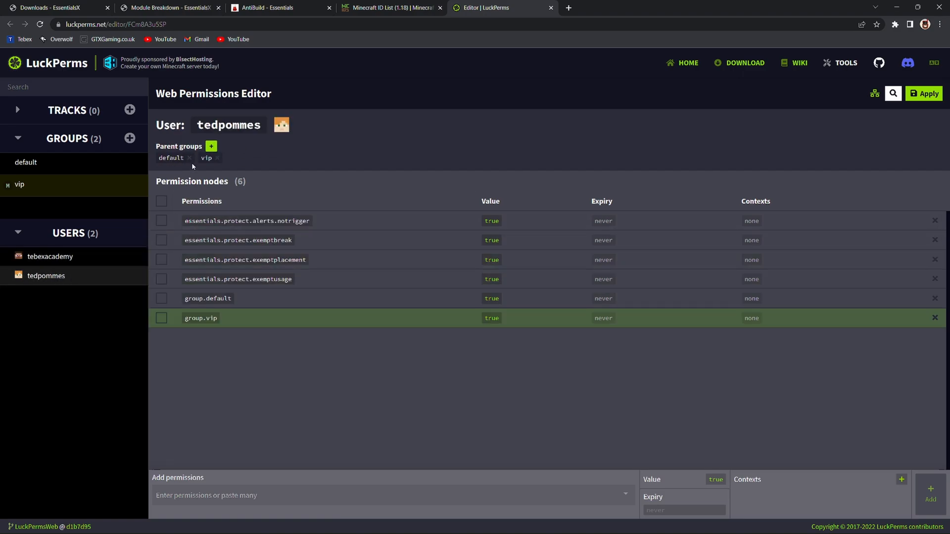
pyautogui.click(189, 158)
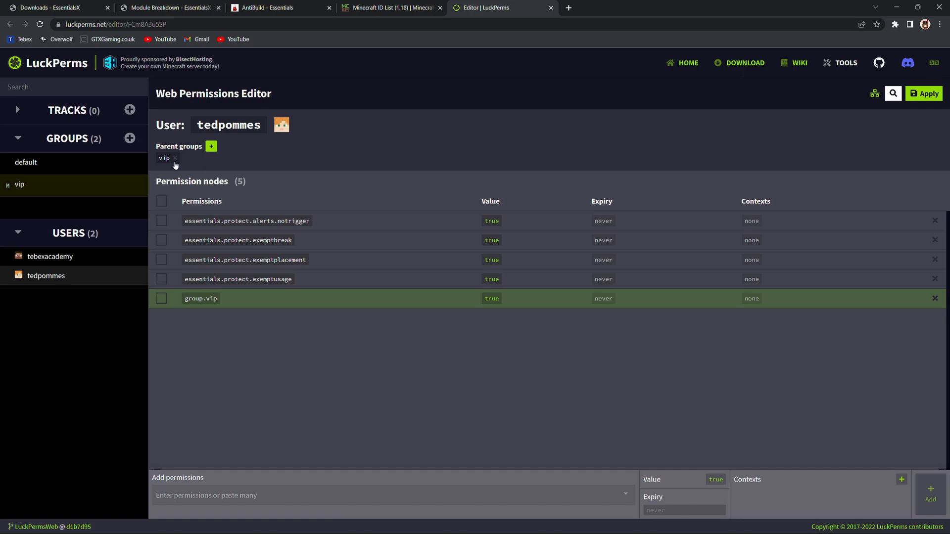
pyautogui.moveTo(653, 156)
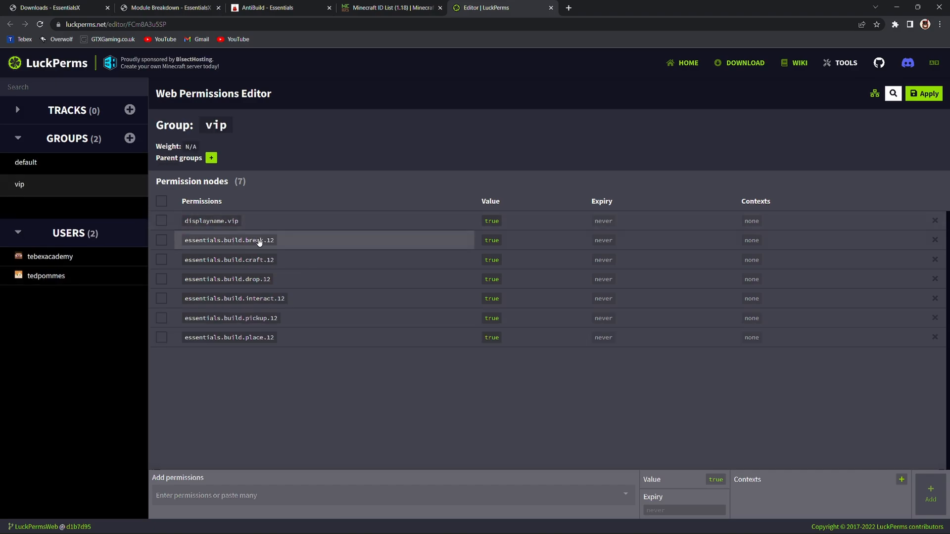
pyautogui.moveTo(252, 278)
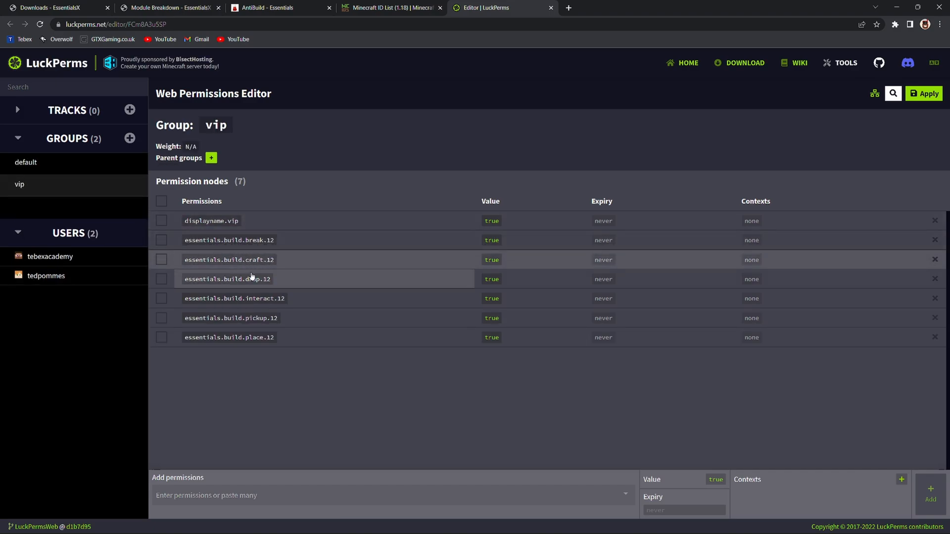
pyautogui.moveTo(270, 341)
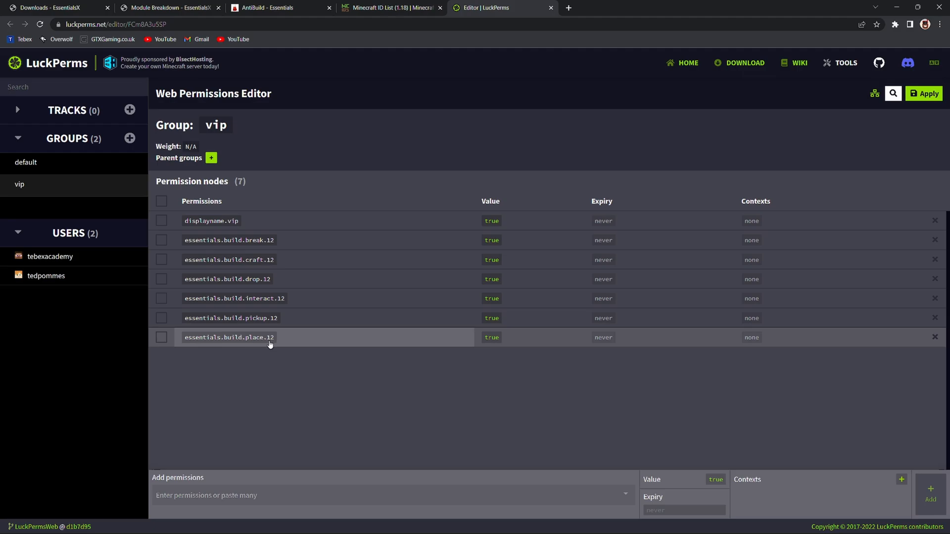
pyautogui.click(391, 8)
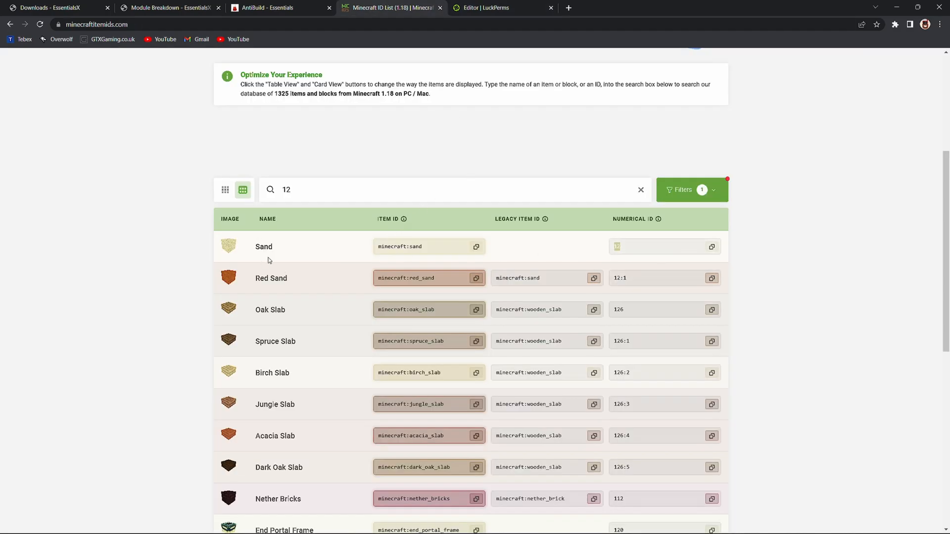
# Step: Recheck the AntiBuild wiki's build permission syntax, then view the vip group's nodes
pyautogui.click(273, 7)
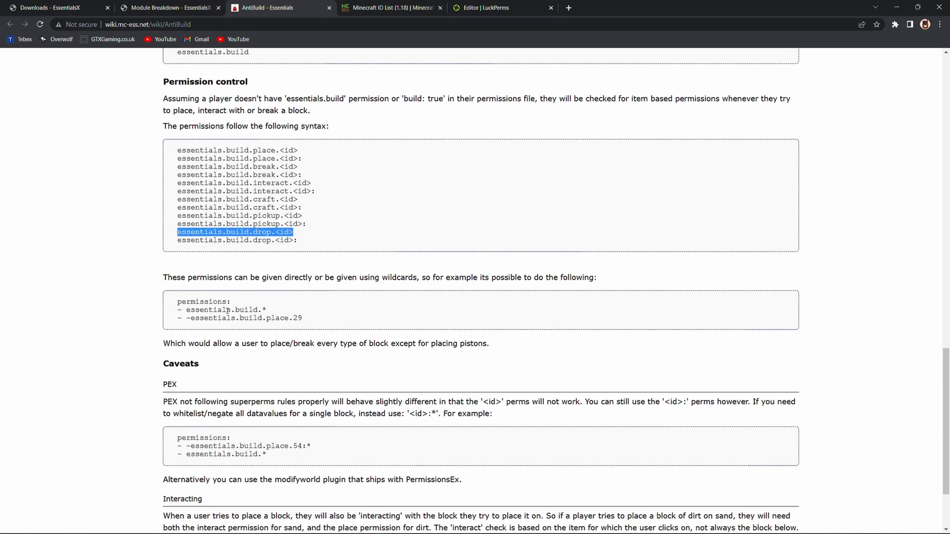
pyautogui.scroll(-3)
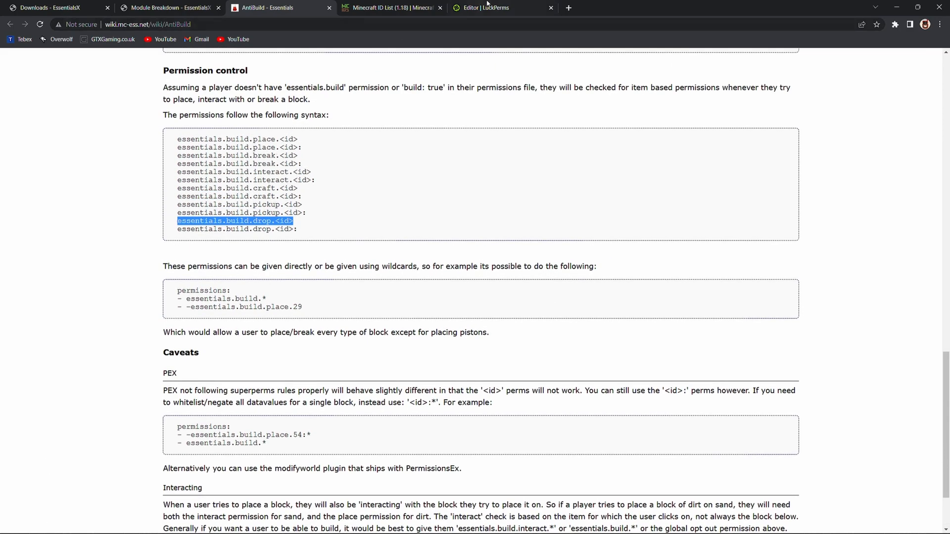
pyautogui.click(483, 7)
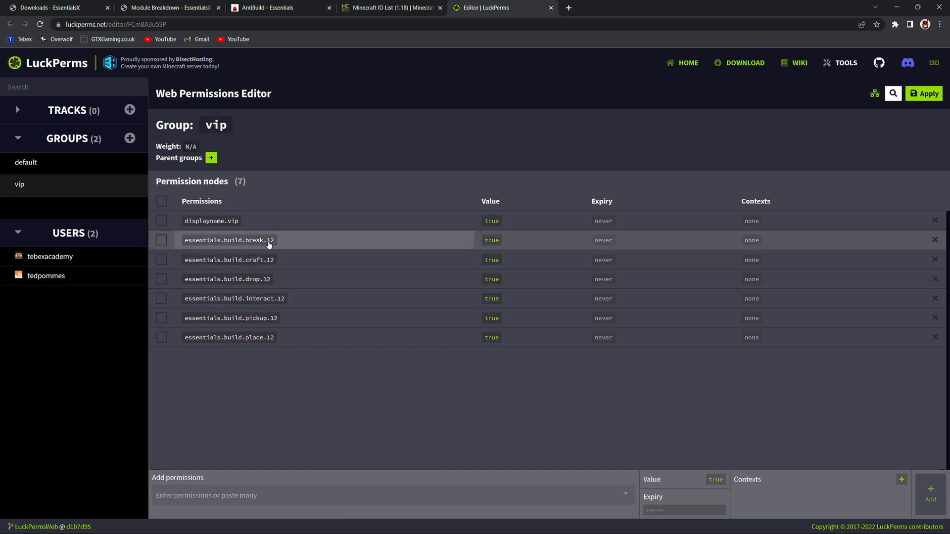
pyautogui.moveTo(271, 246)
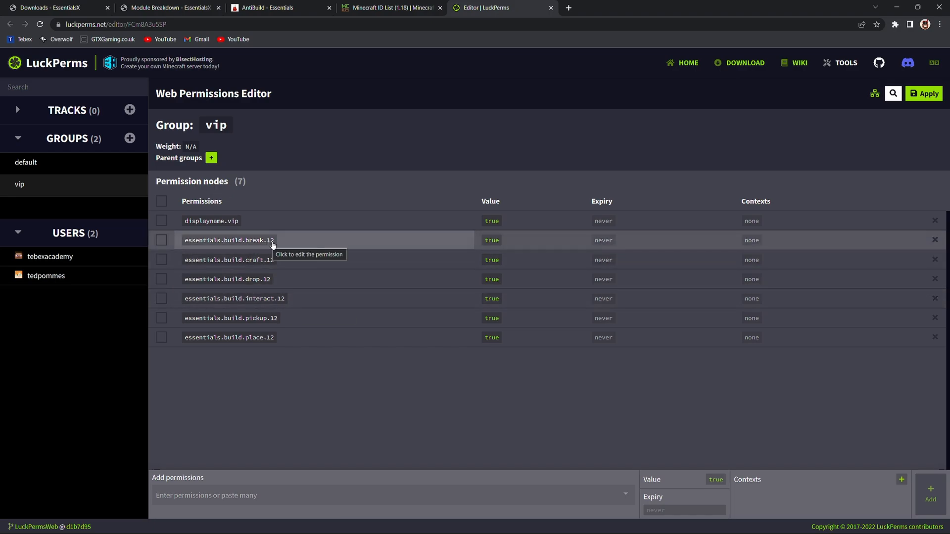
pyautogui.moveTo(316, 402)
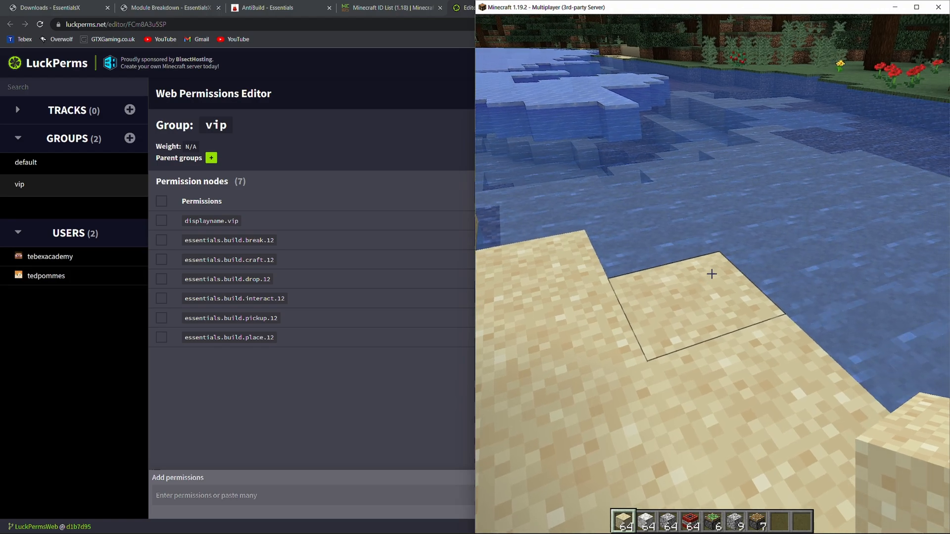
# Step: Open the creative Building Blocks inventory in Minecraft beside the sandy shore
pyautogui.press('e')
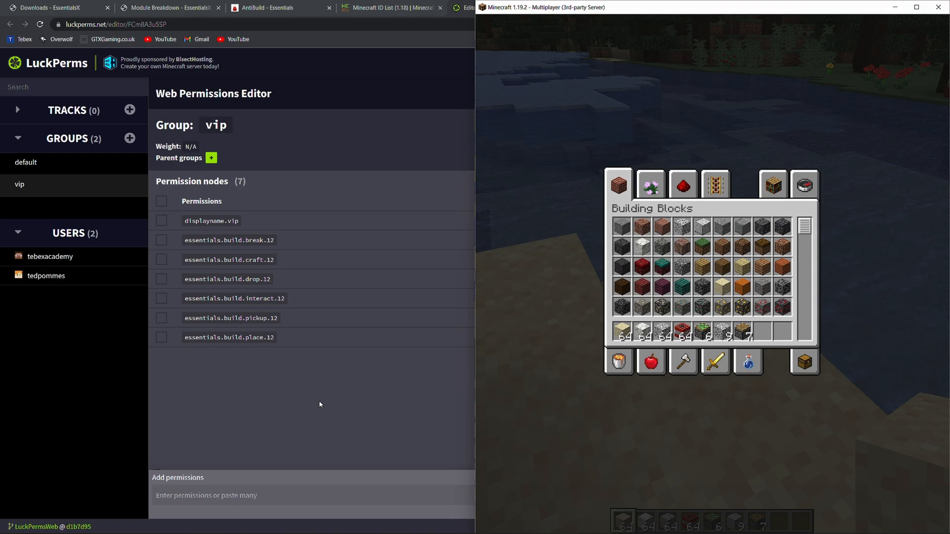
# Step: Show the EssentialsX Wiki Module Breakdown page with the AntiBuild module description
pyautogui.click(163, 7)
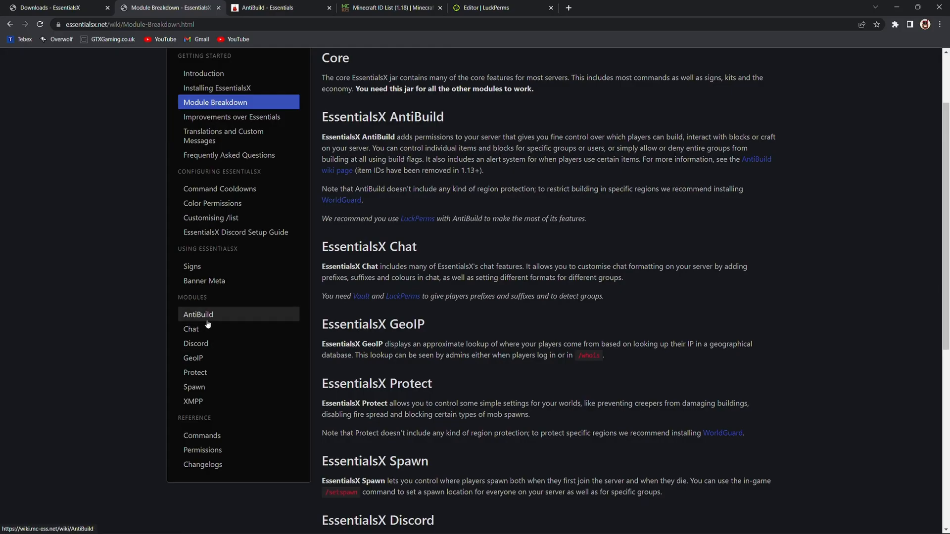
pyautogui.moveTo(192, 401)
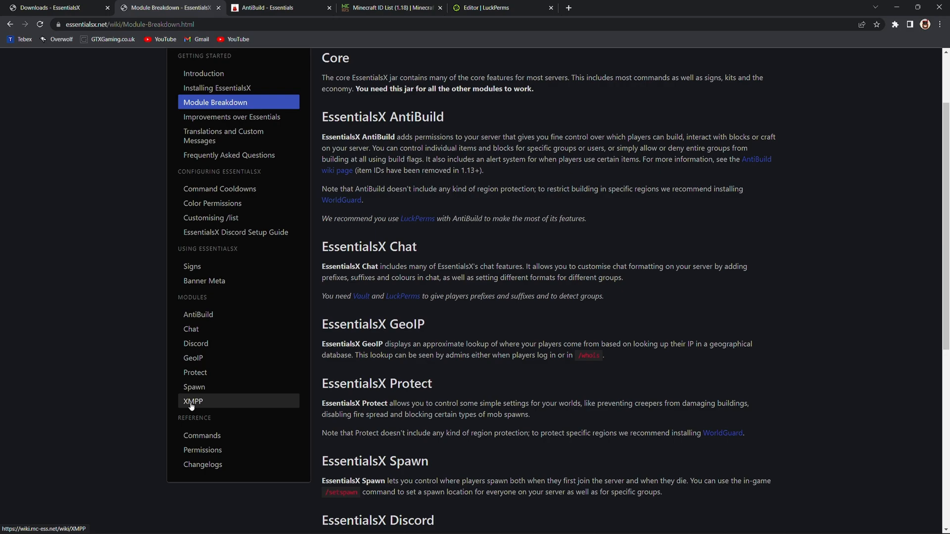
pyautogui.moveTo(159, 366)
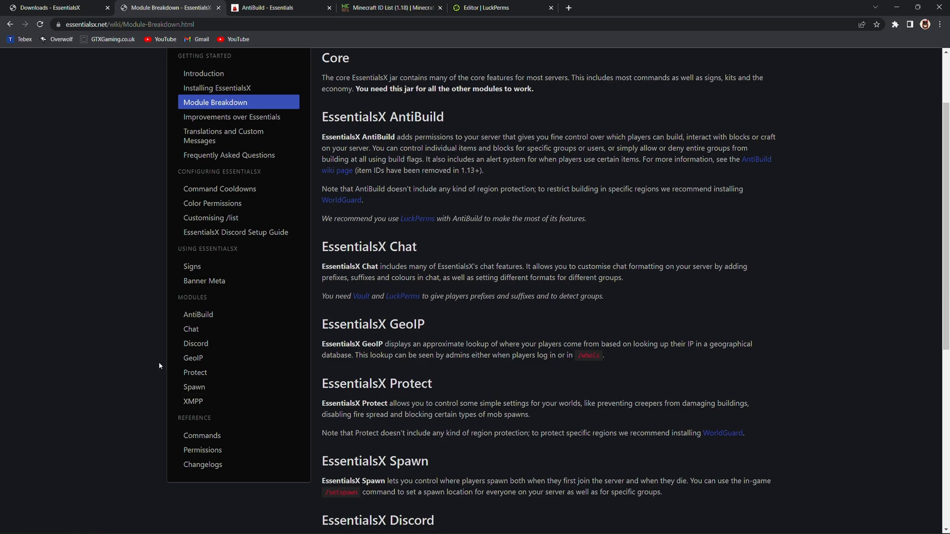